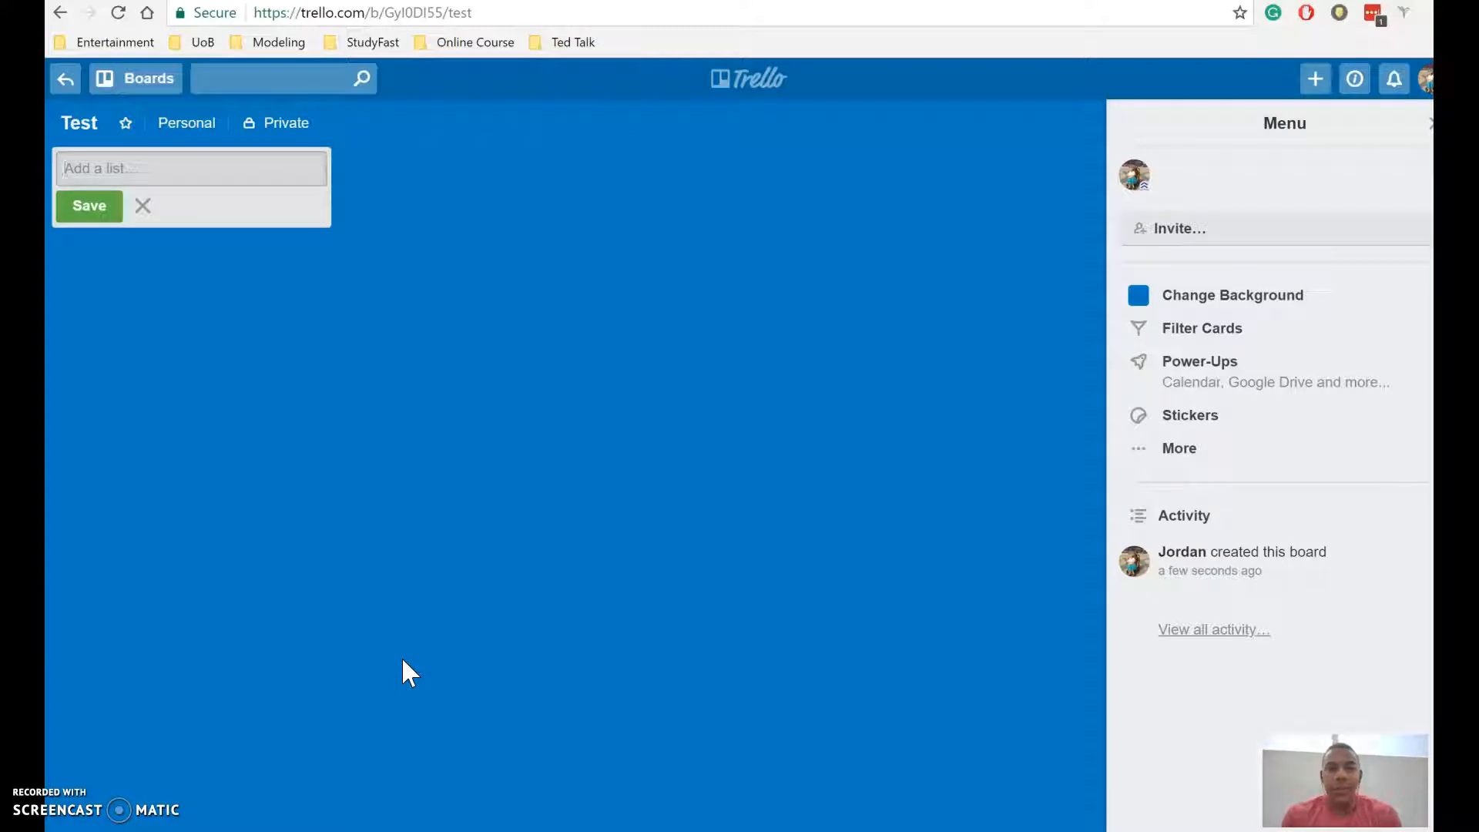
mouse_move(733, 162)
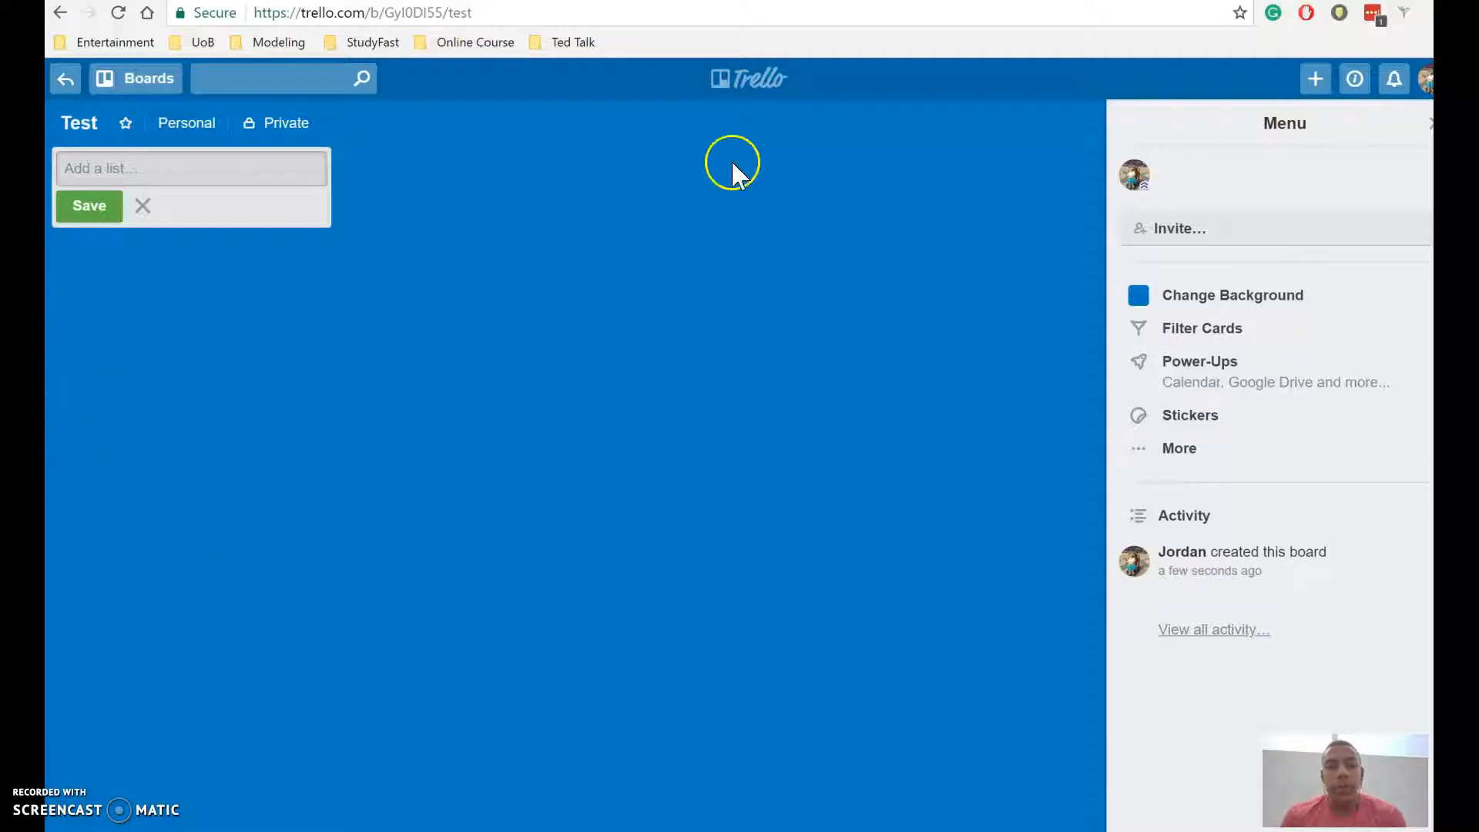
mouse_move(324, 17)
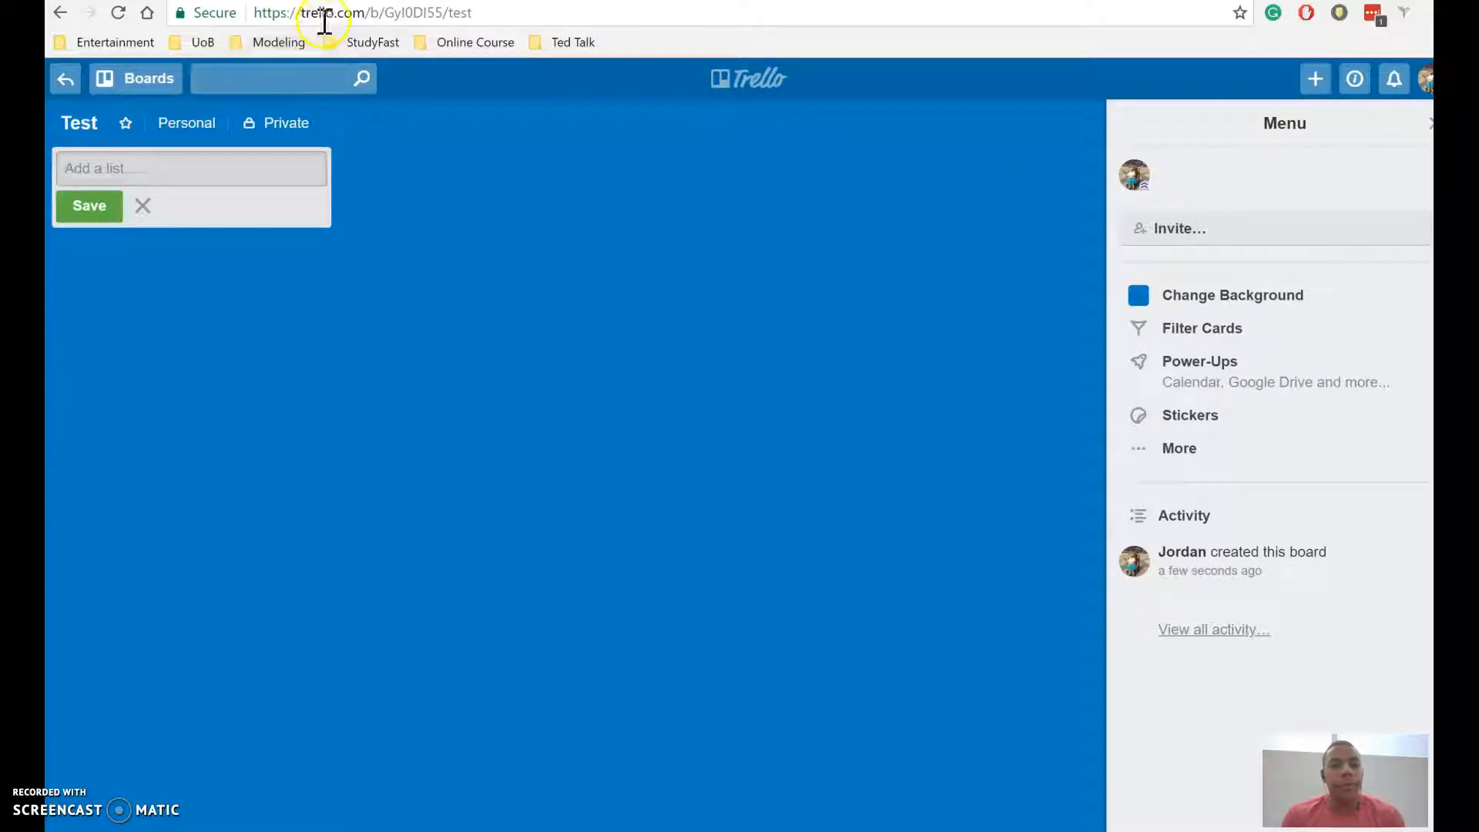
mouse_move(484, 415)
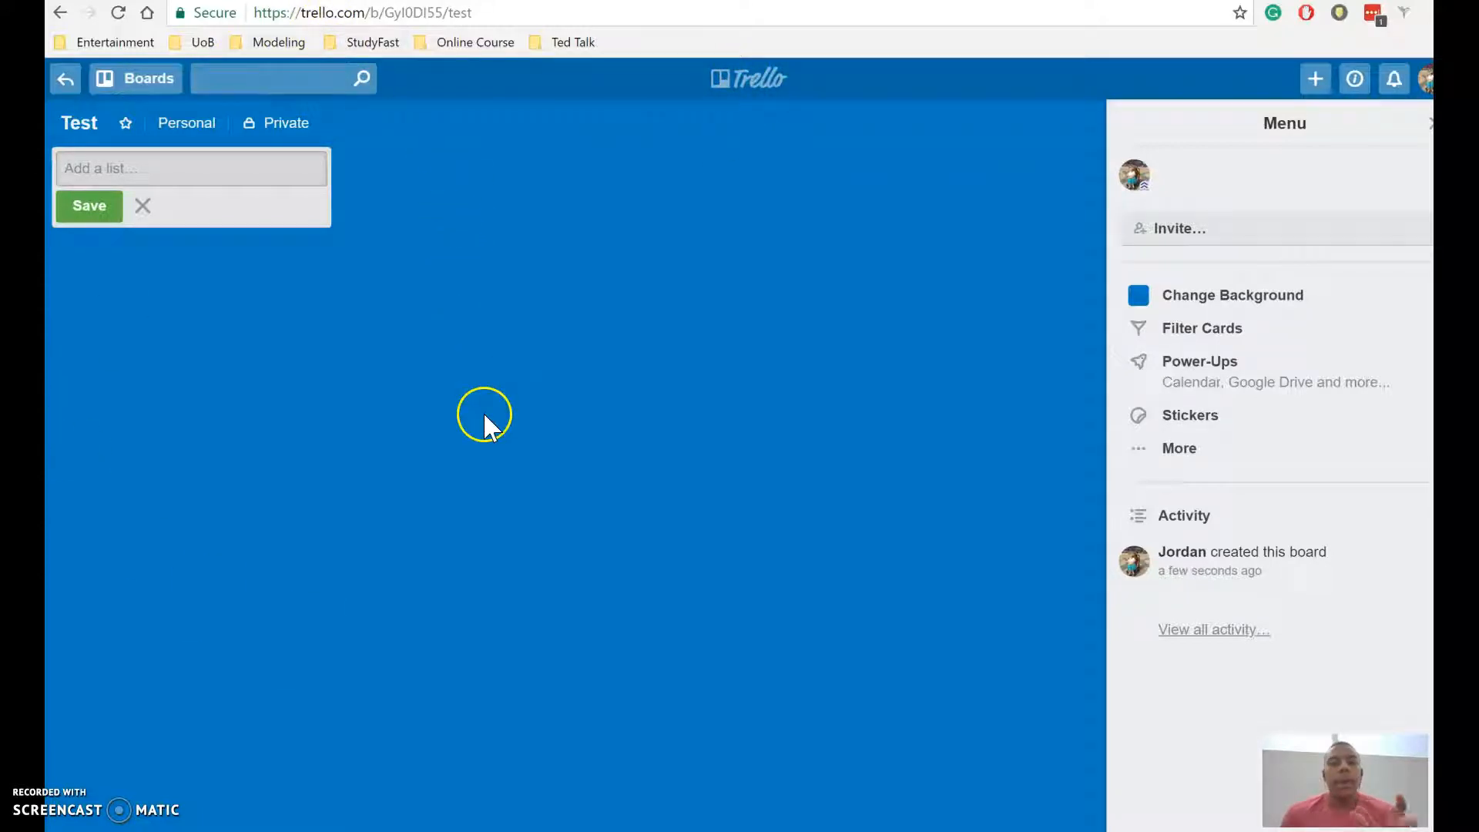
mouse_move(486, 425)
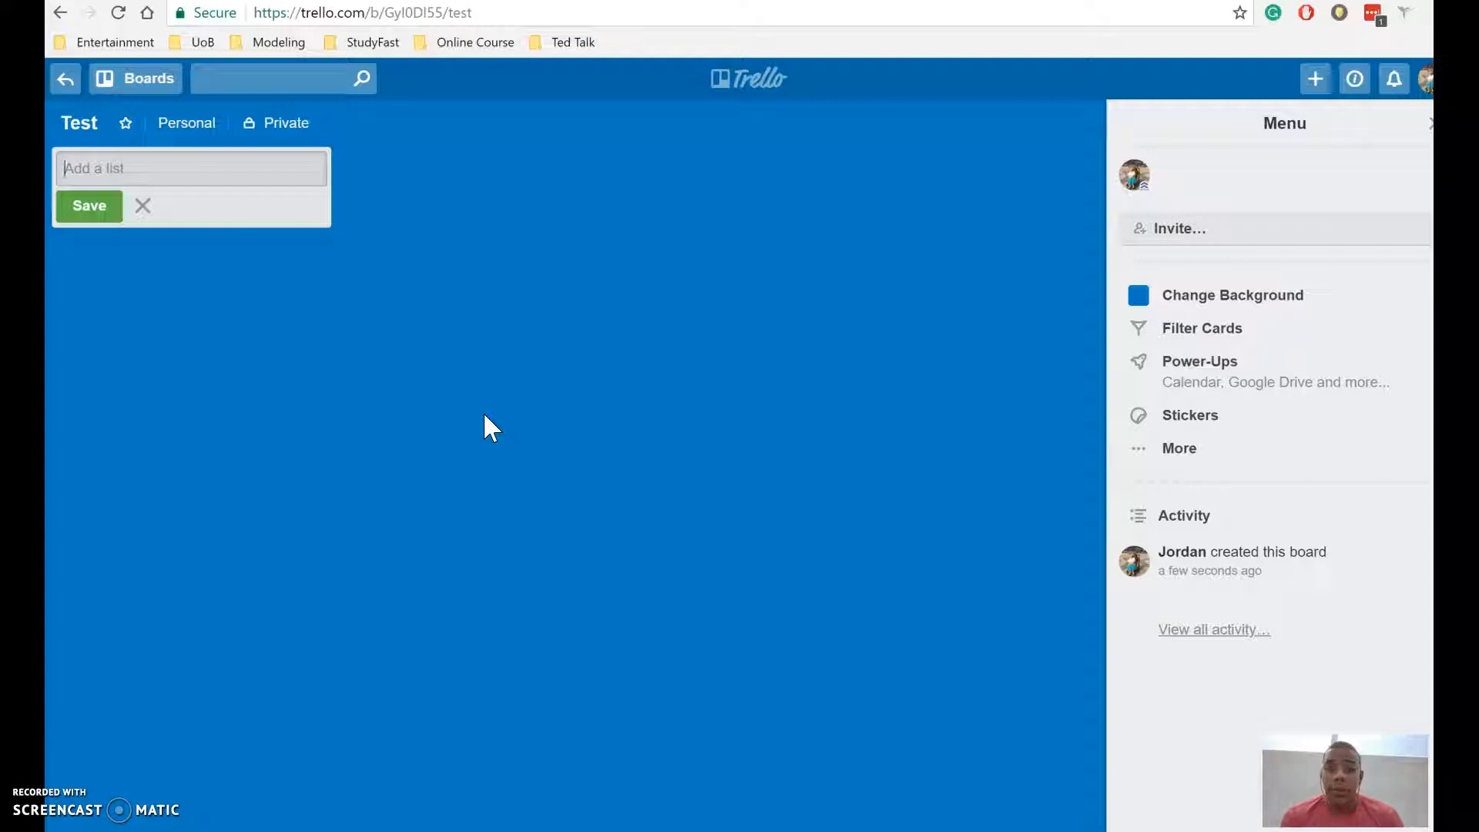
mouse_move(337, 288)
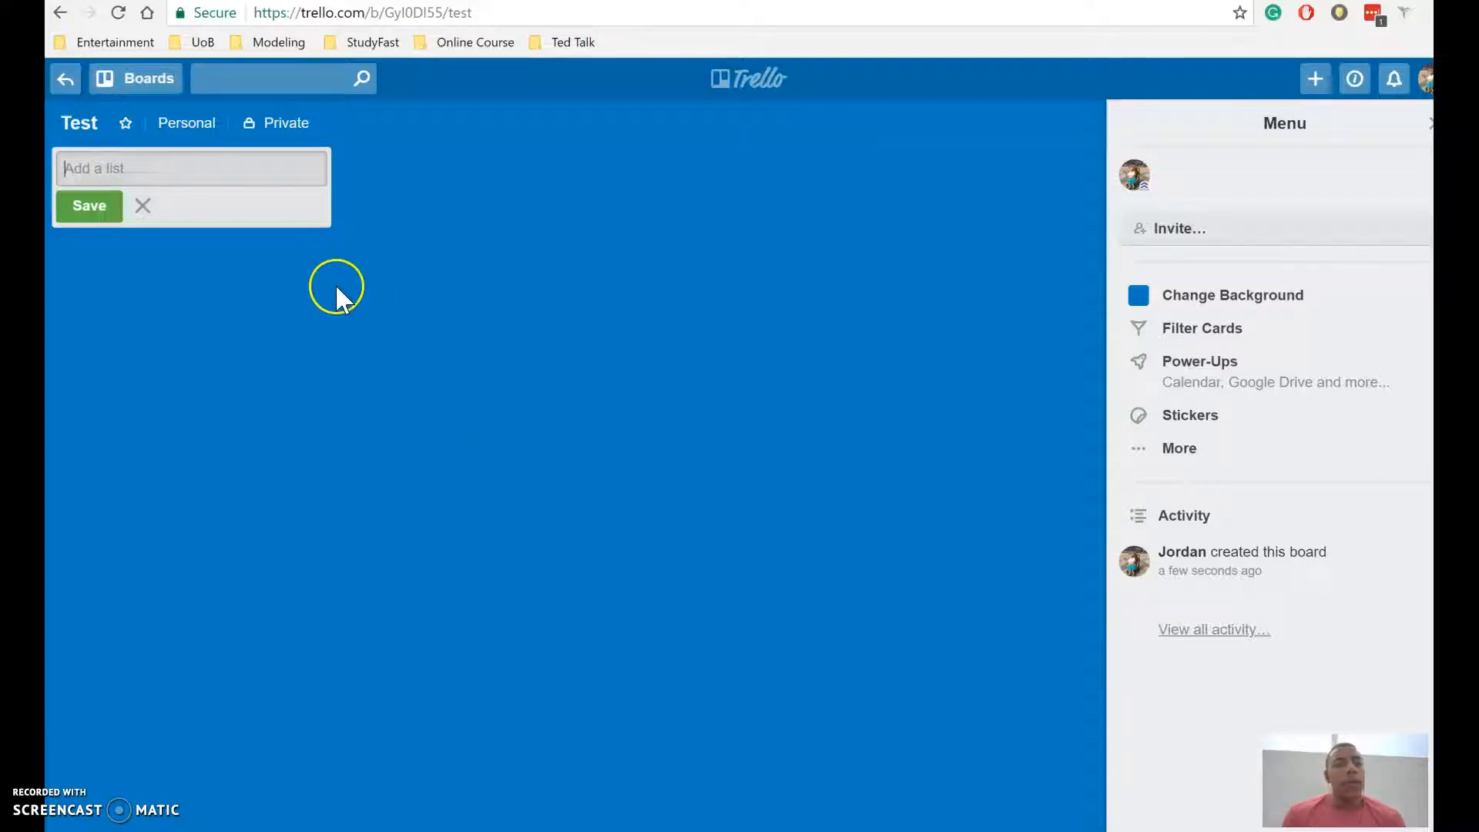
mouse_move(272, 169)
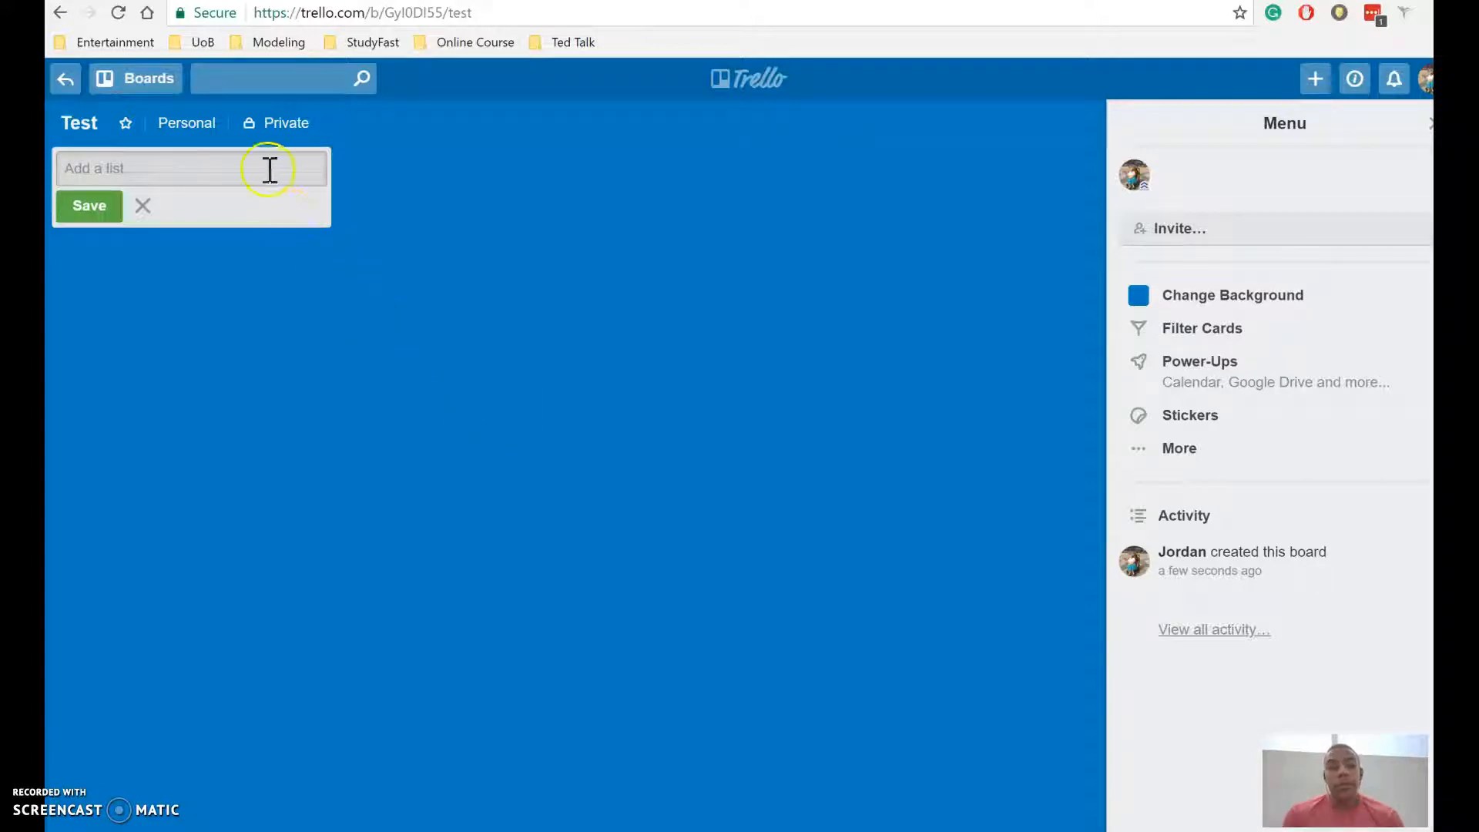
mouse_move(693, 325)
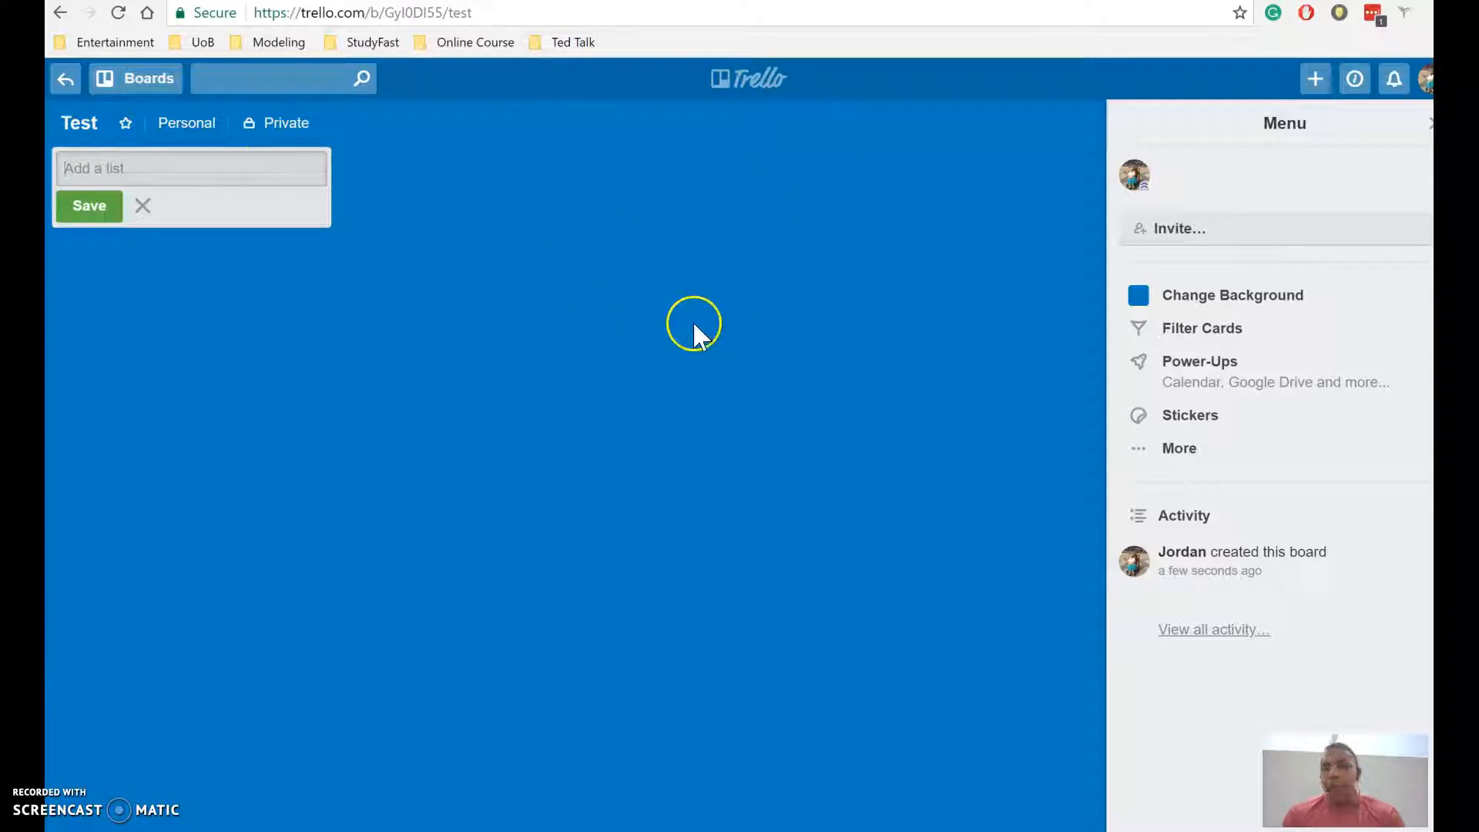
mouse_move(174, 240)
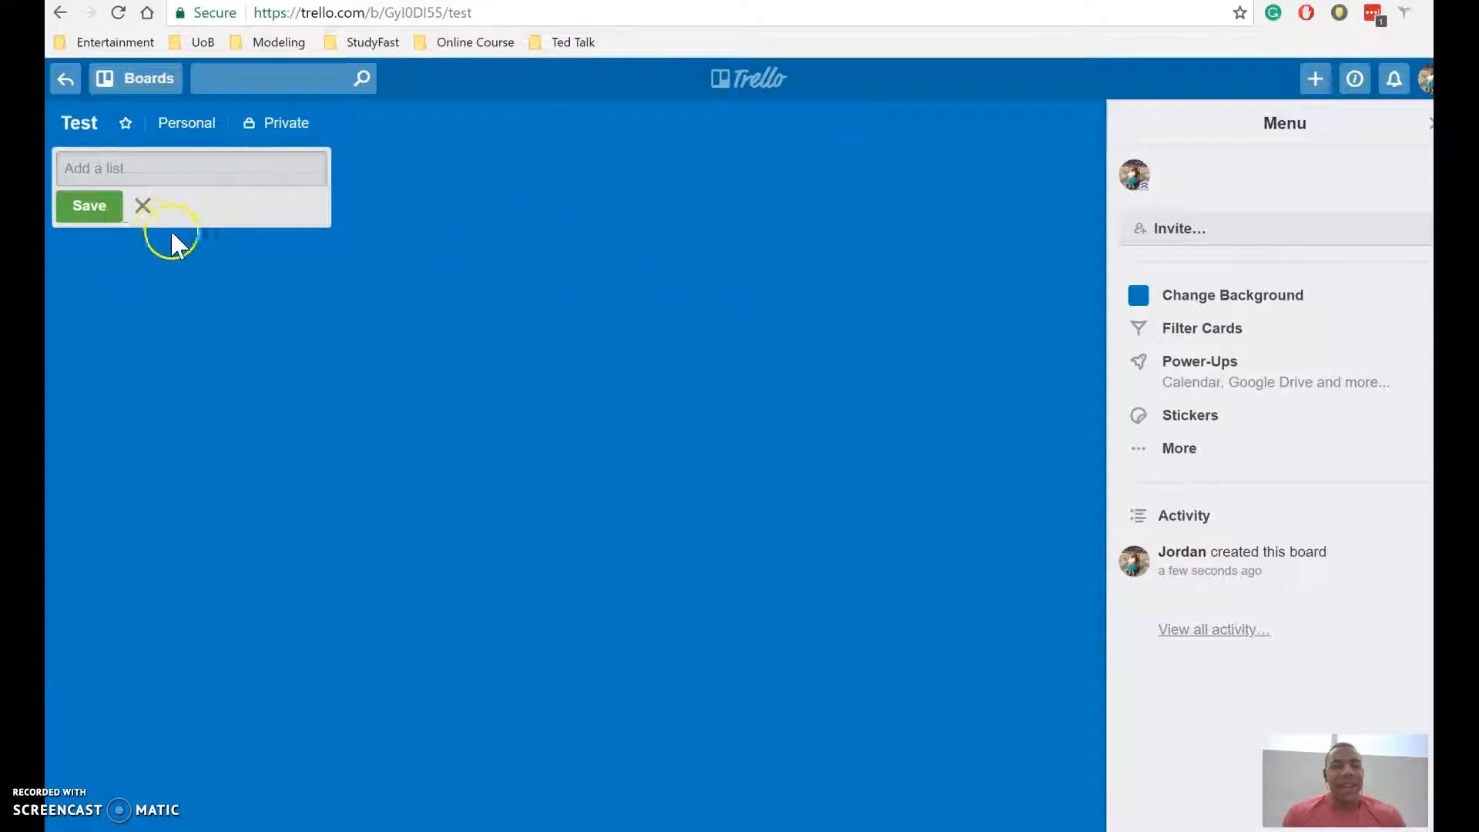
mouse_move(244, 174)
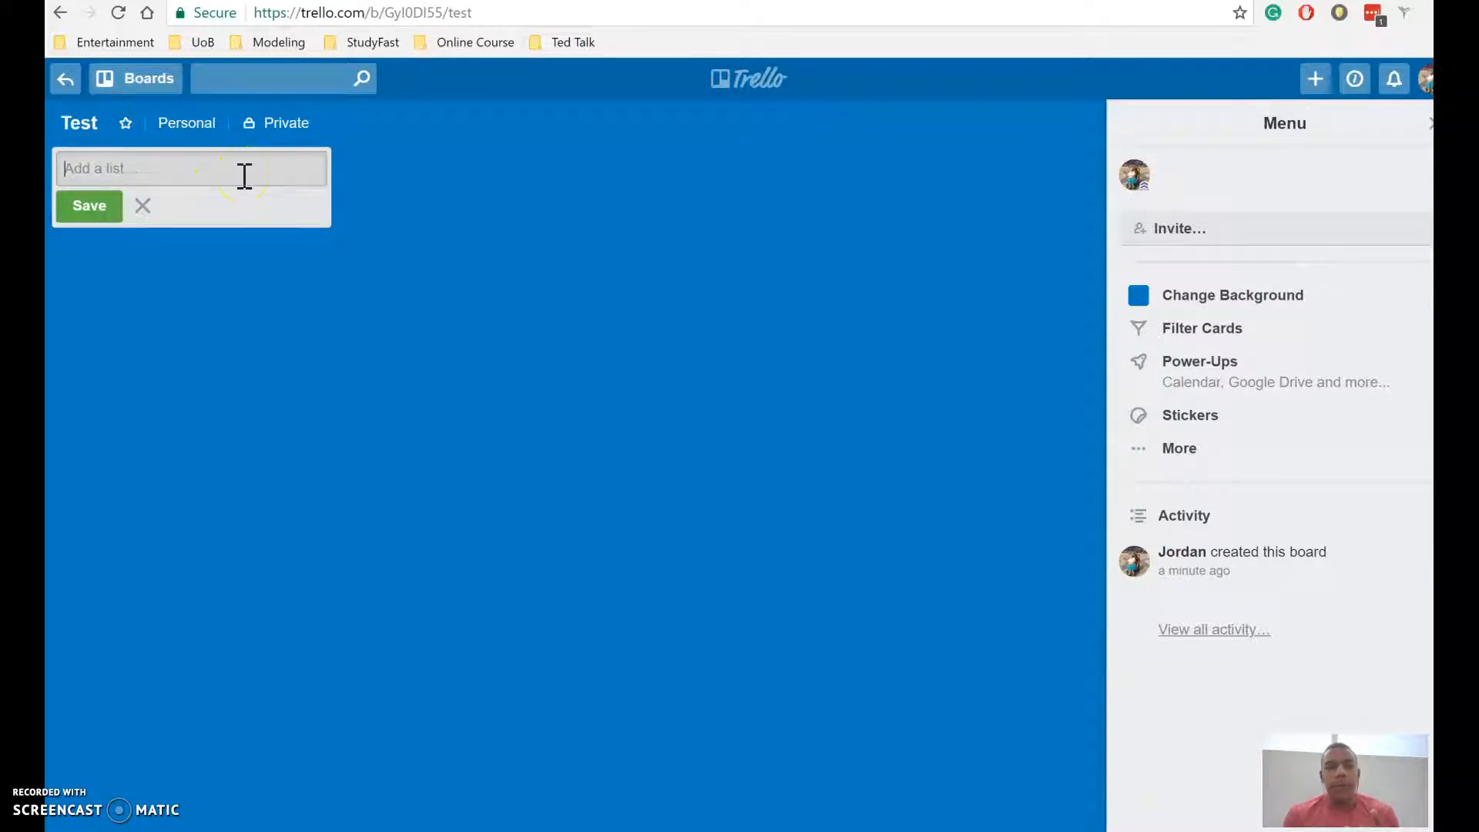
mouse_move(209, 194)
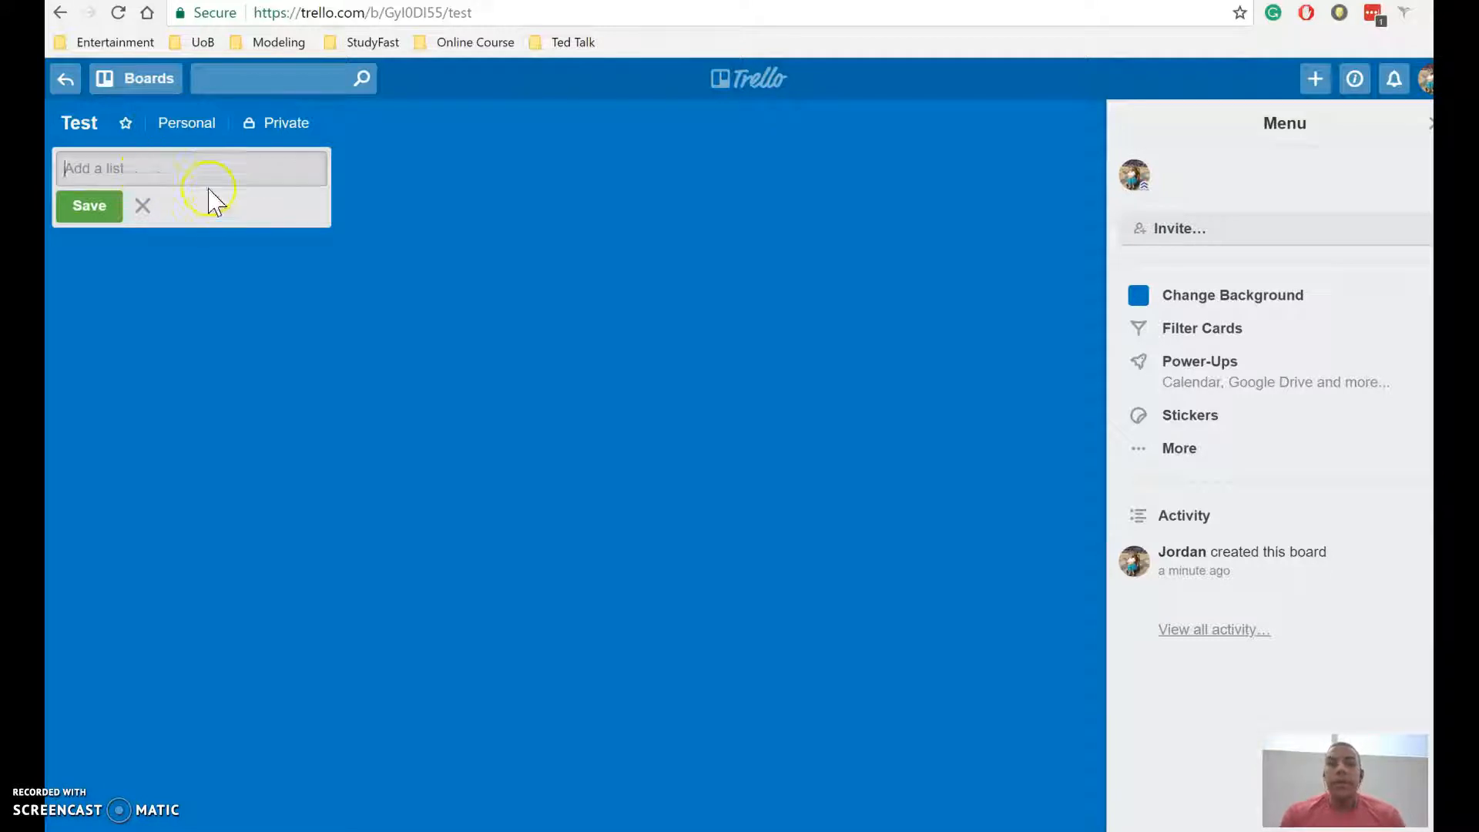
mouse_move(389, 164)
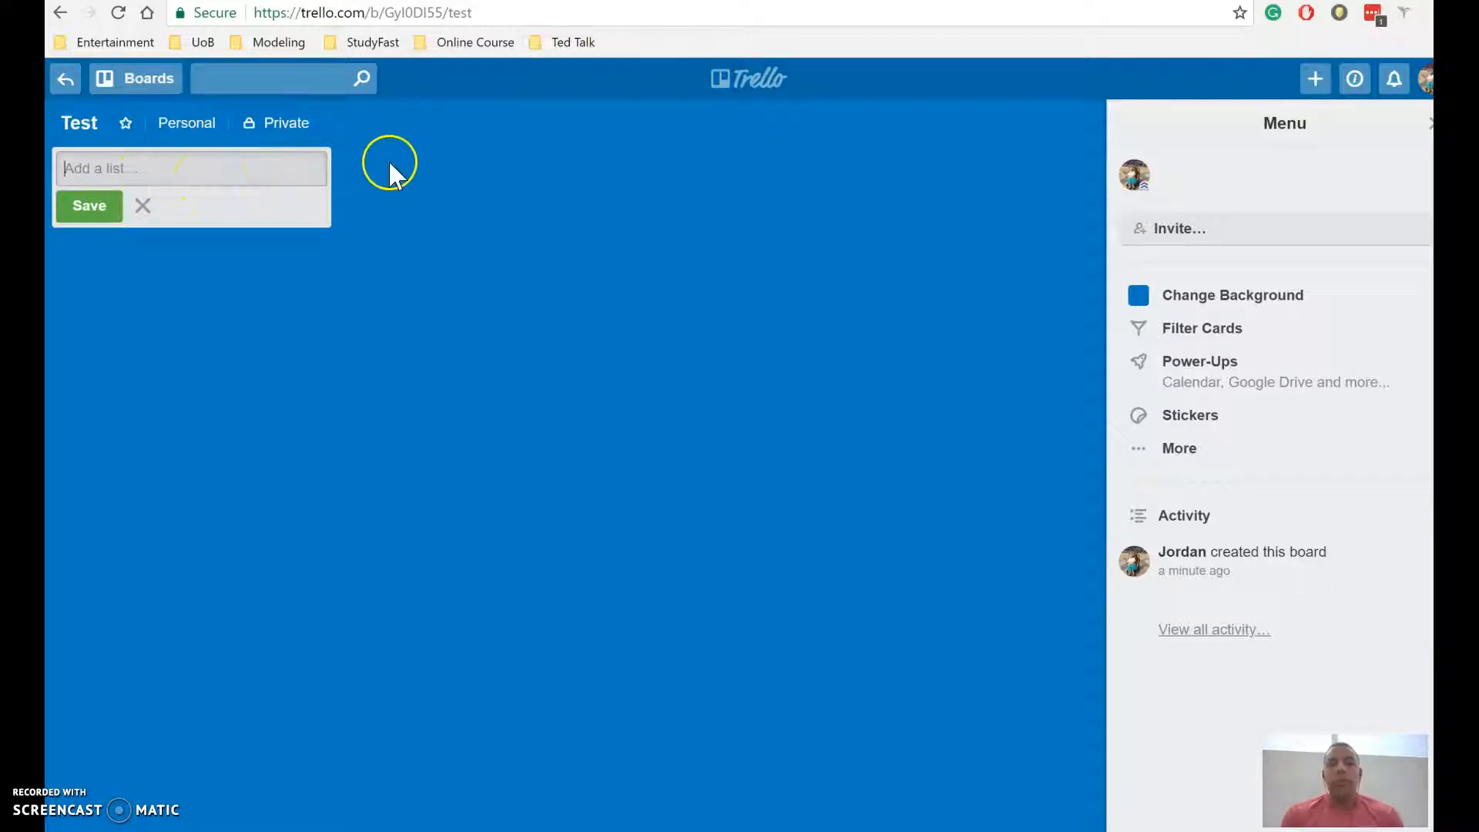
mouse_move(532, 179)
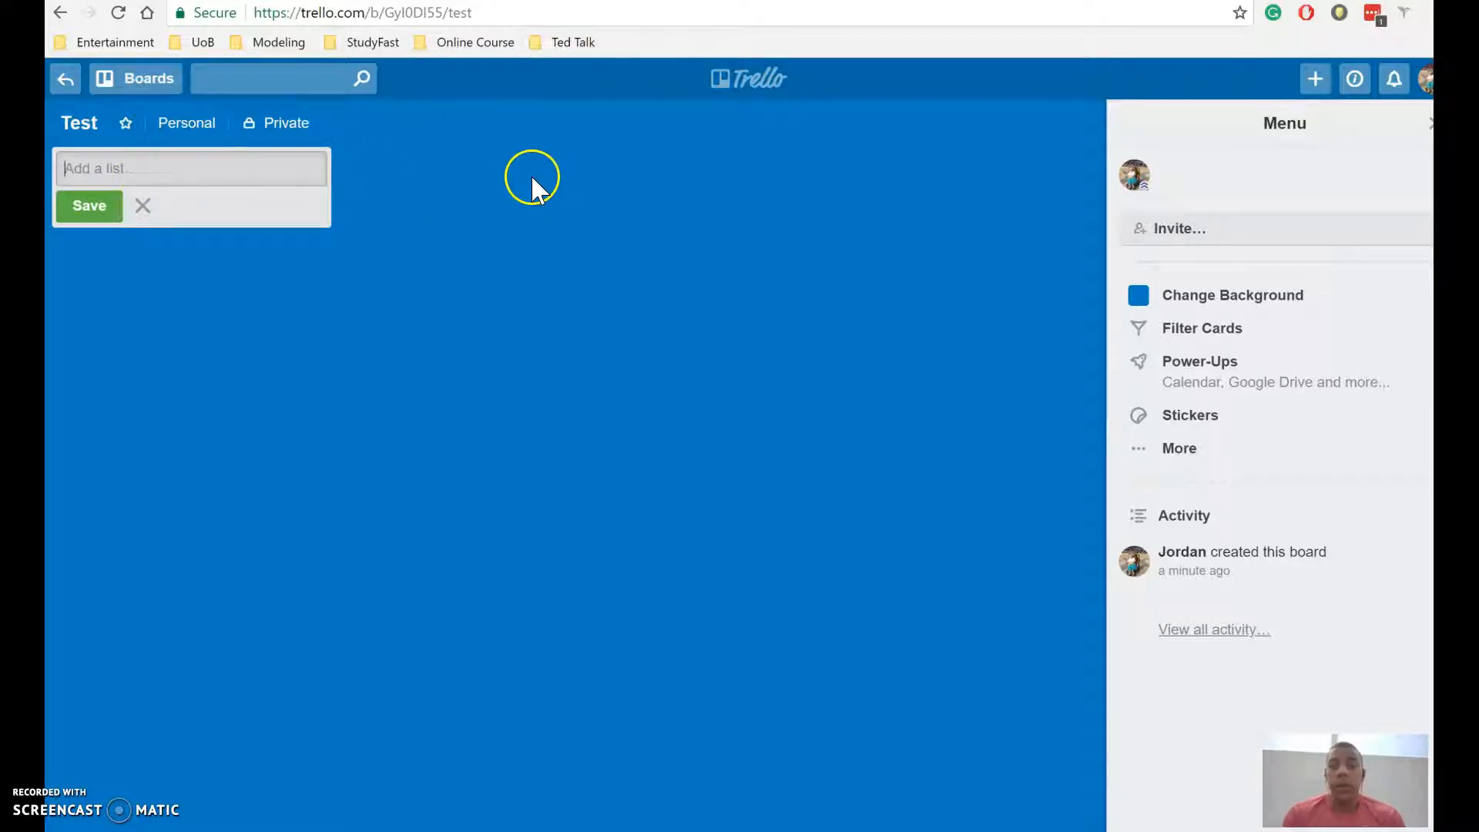
Switch to the StudyFast board and tick another Ideas item on Daily videos, reaching 6 of 12.
left_click(136, 79)
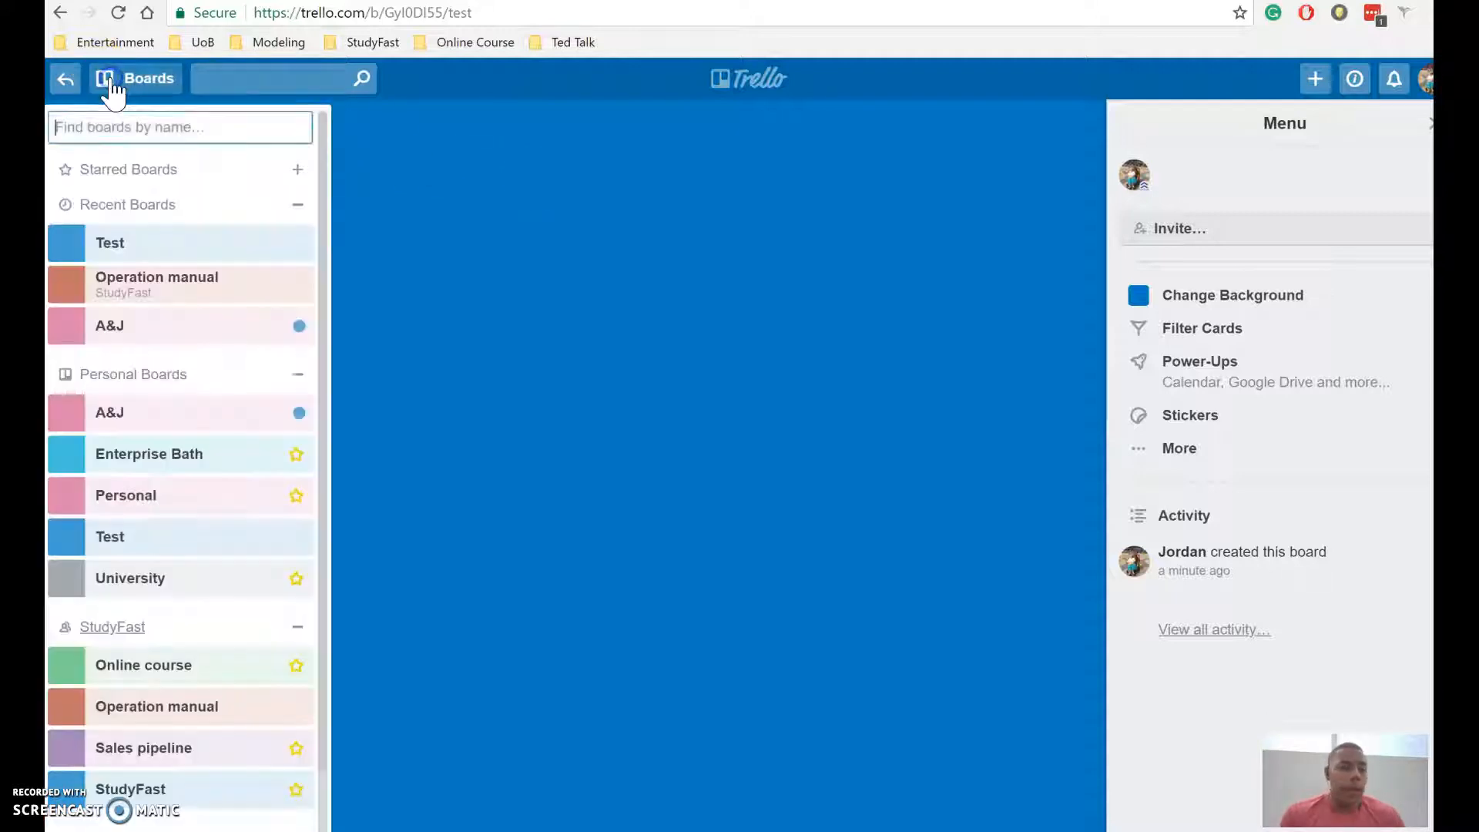
mouse_move(160, 557)
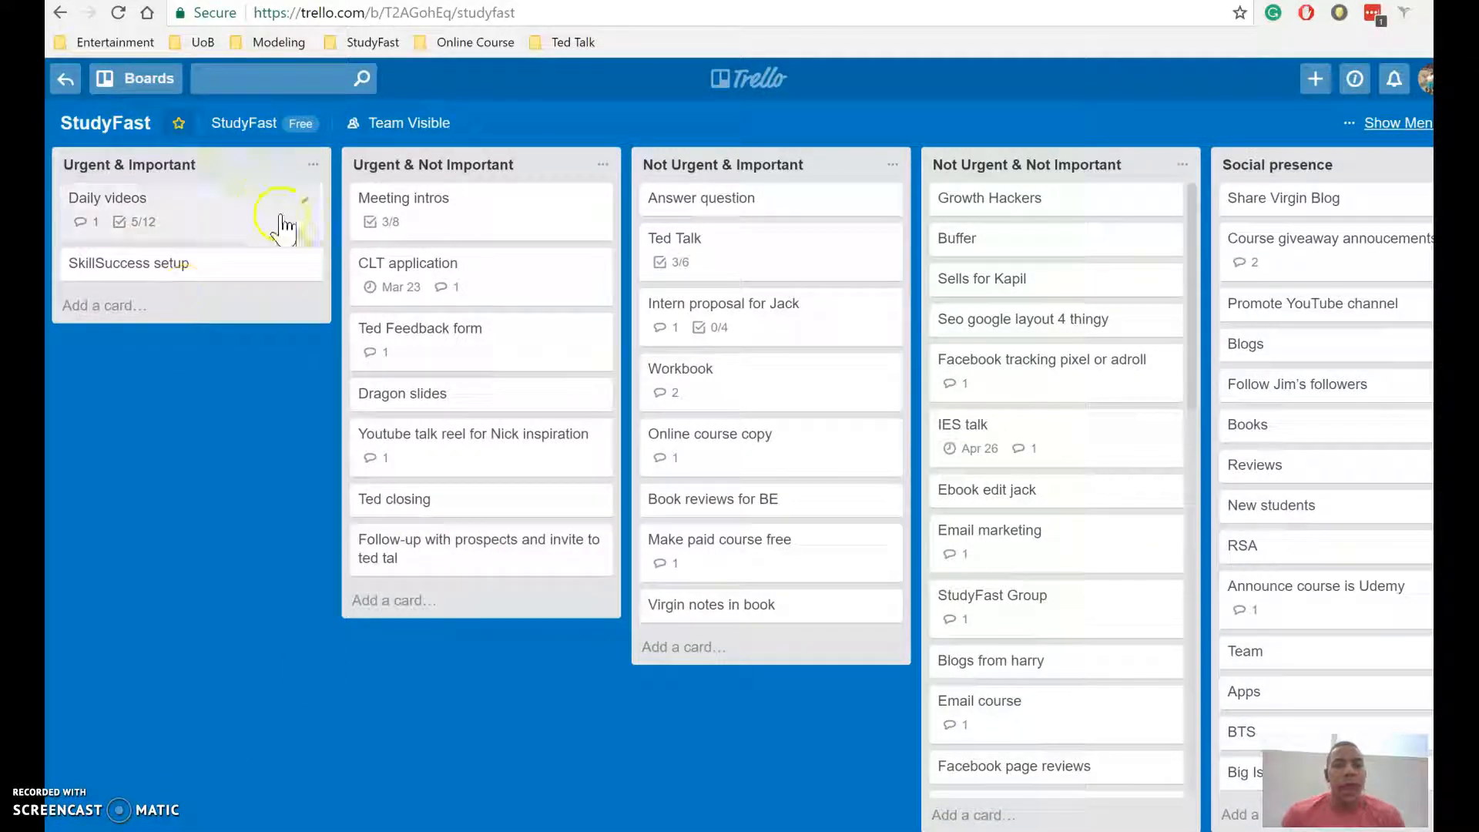
mouse_move(323, 237)
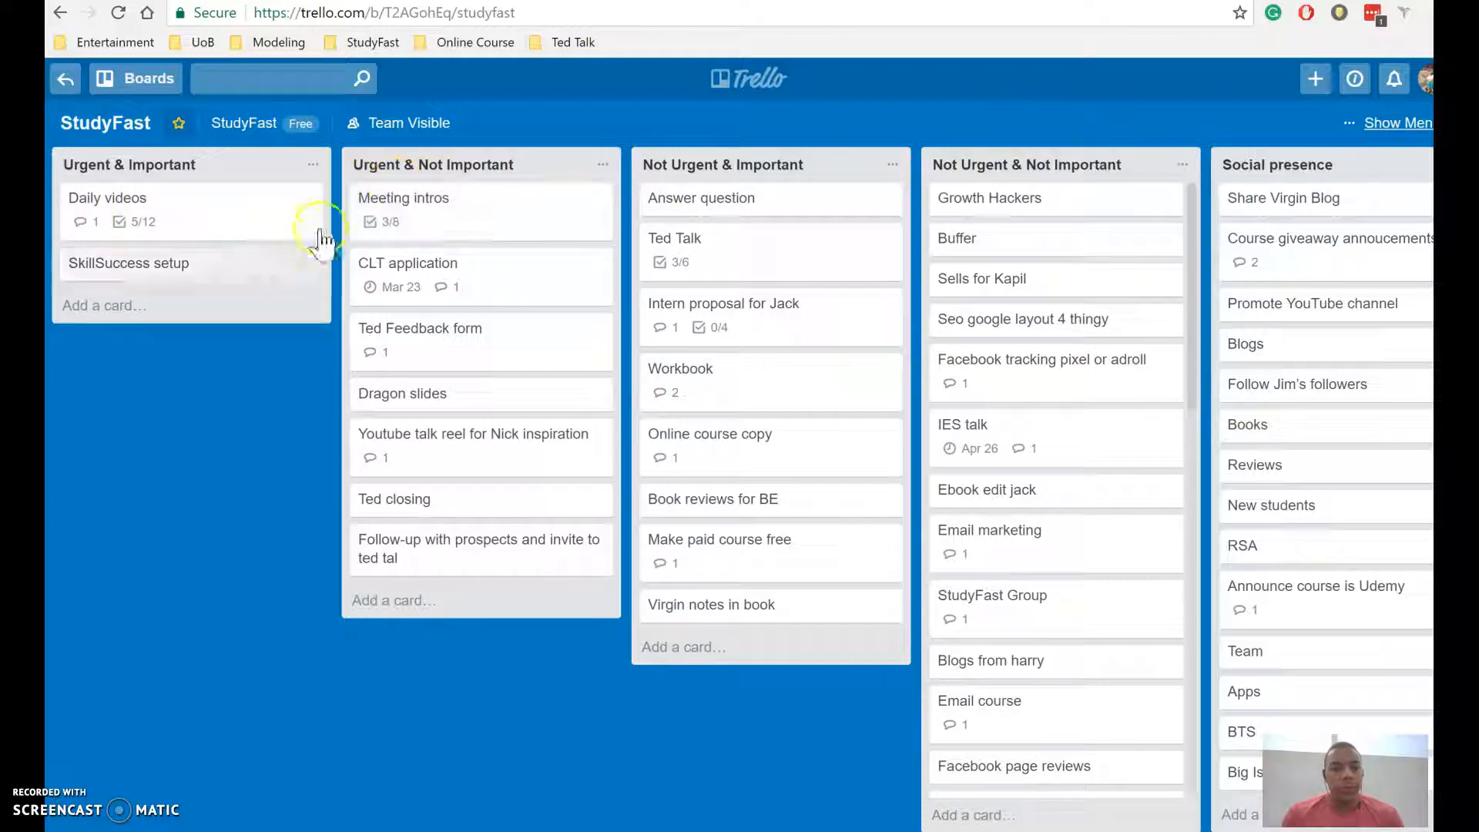
mouse_move(564, 461)
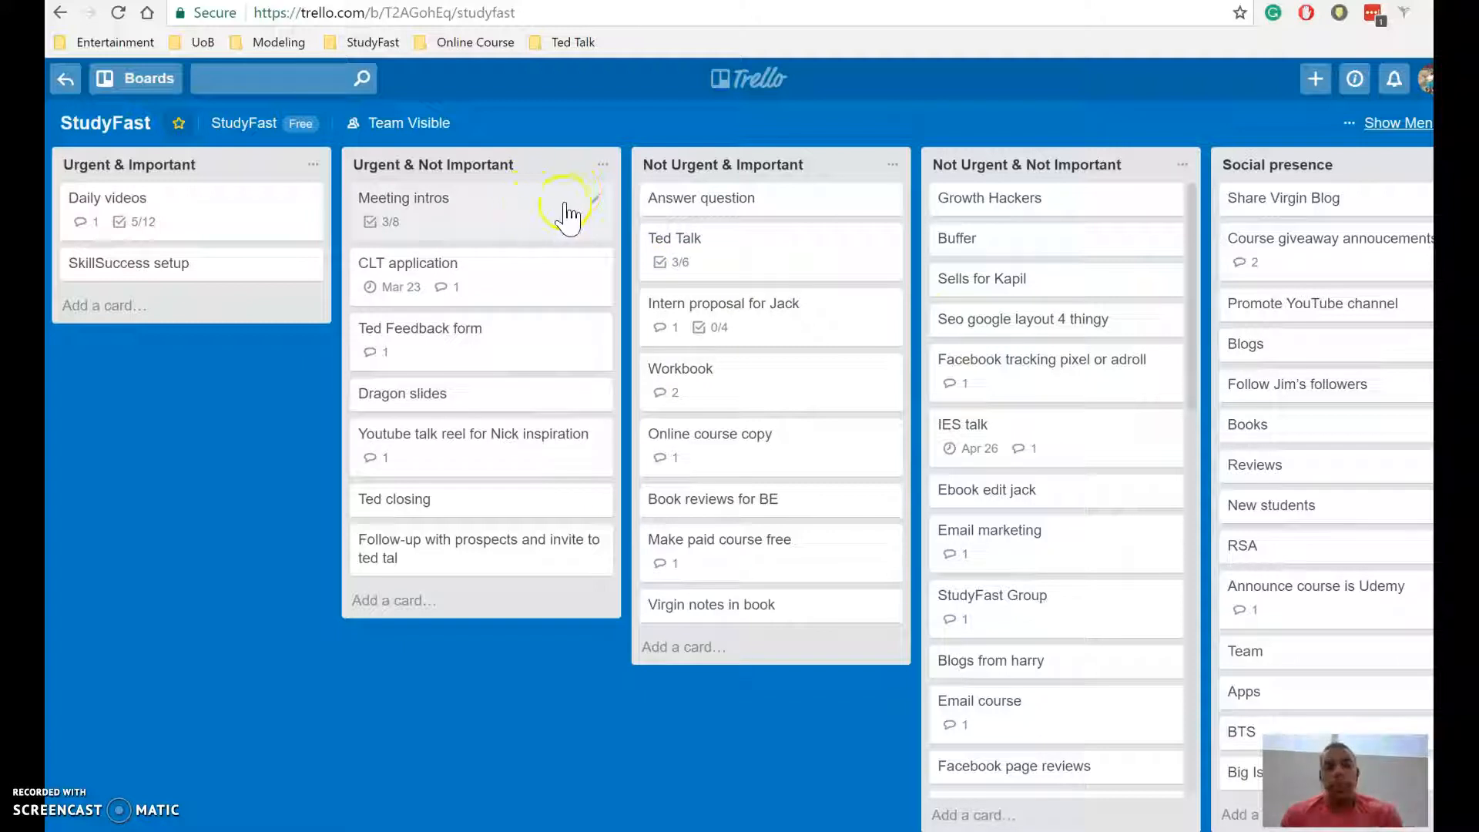
mouse_move(961, 218)
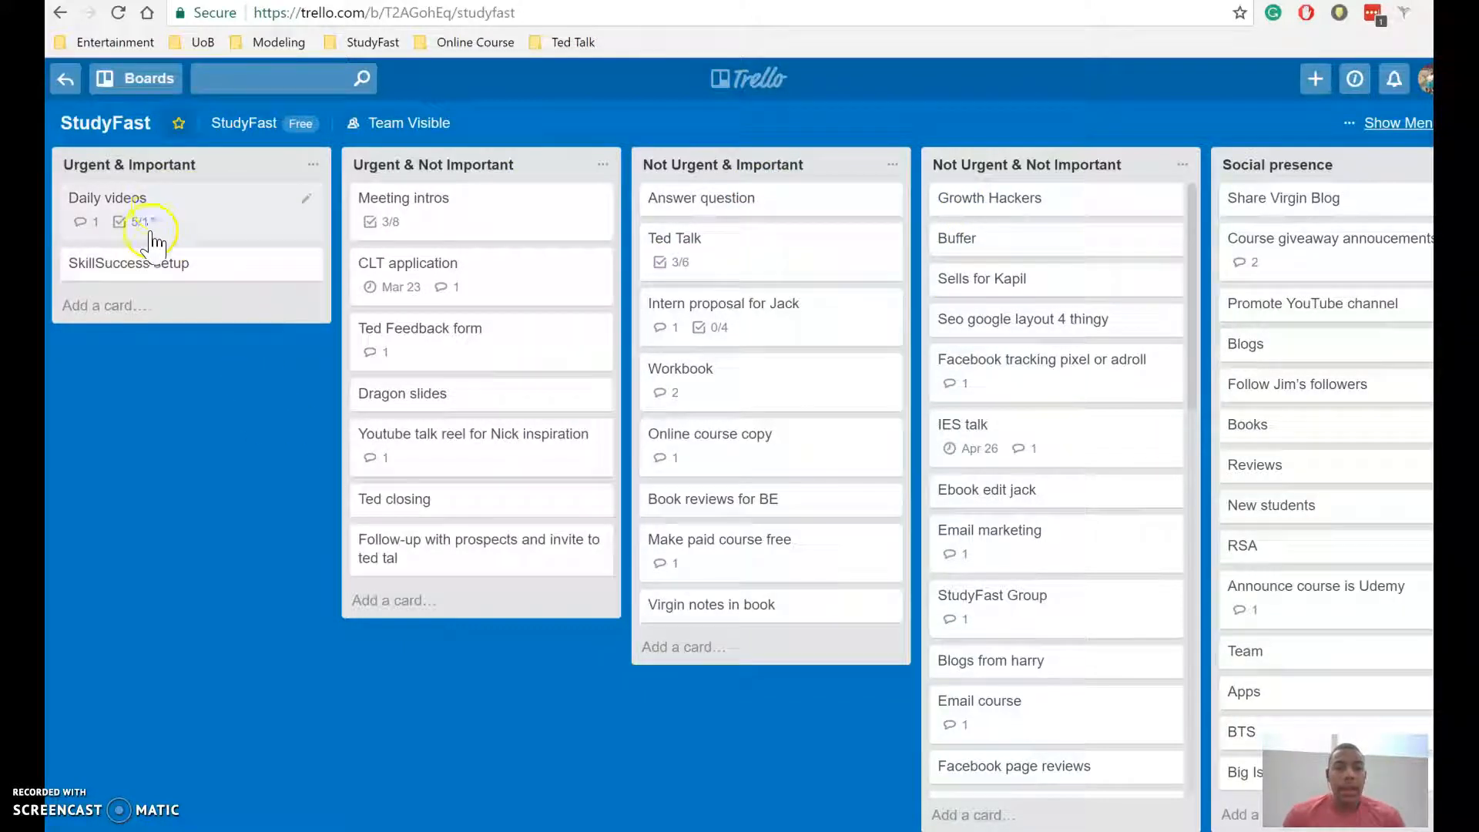
mouse_move(137, 221)
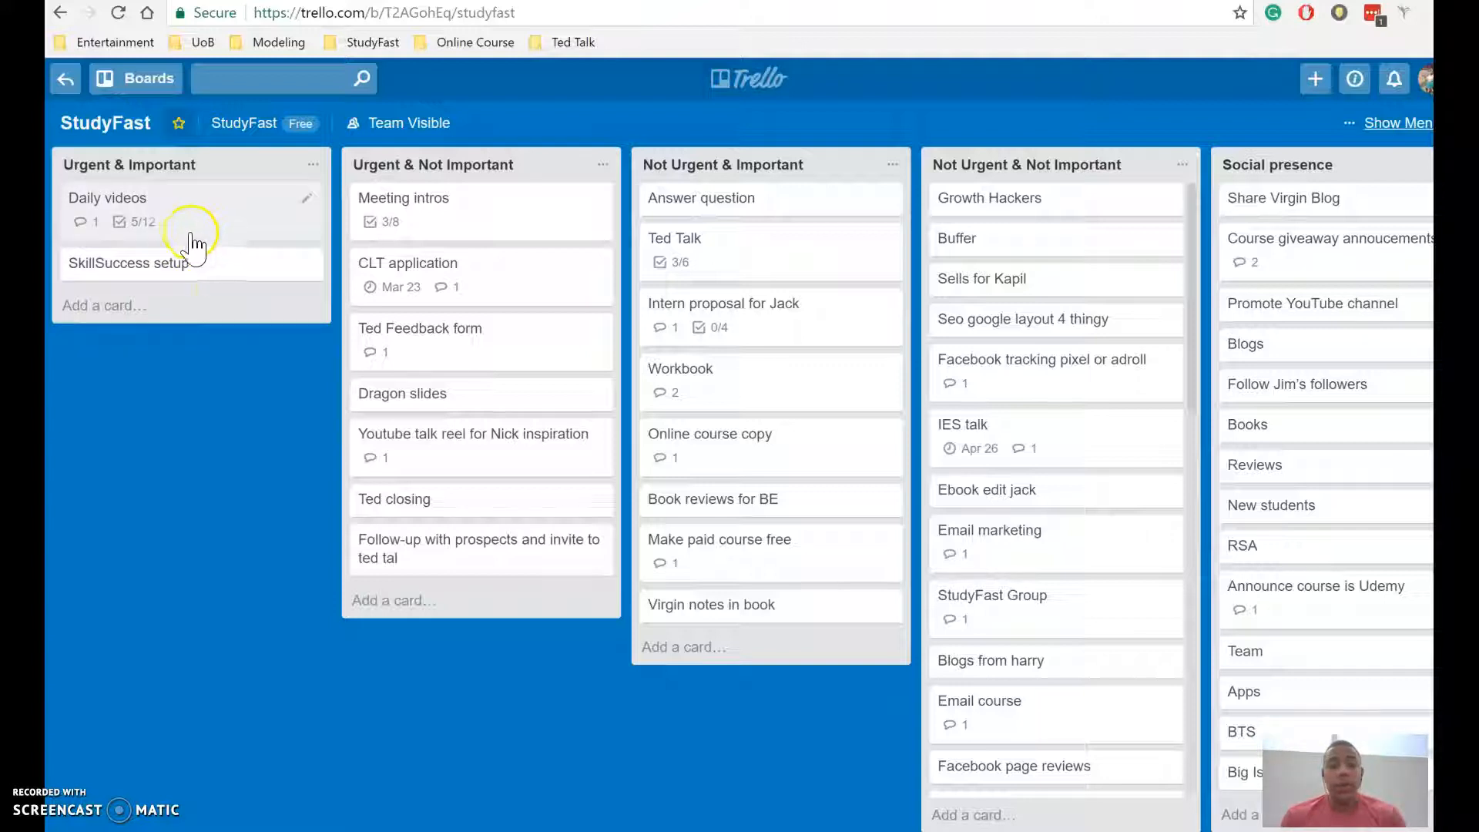
left_click(106, 197)
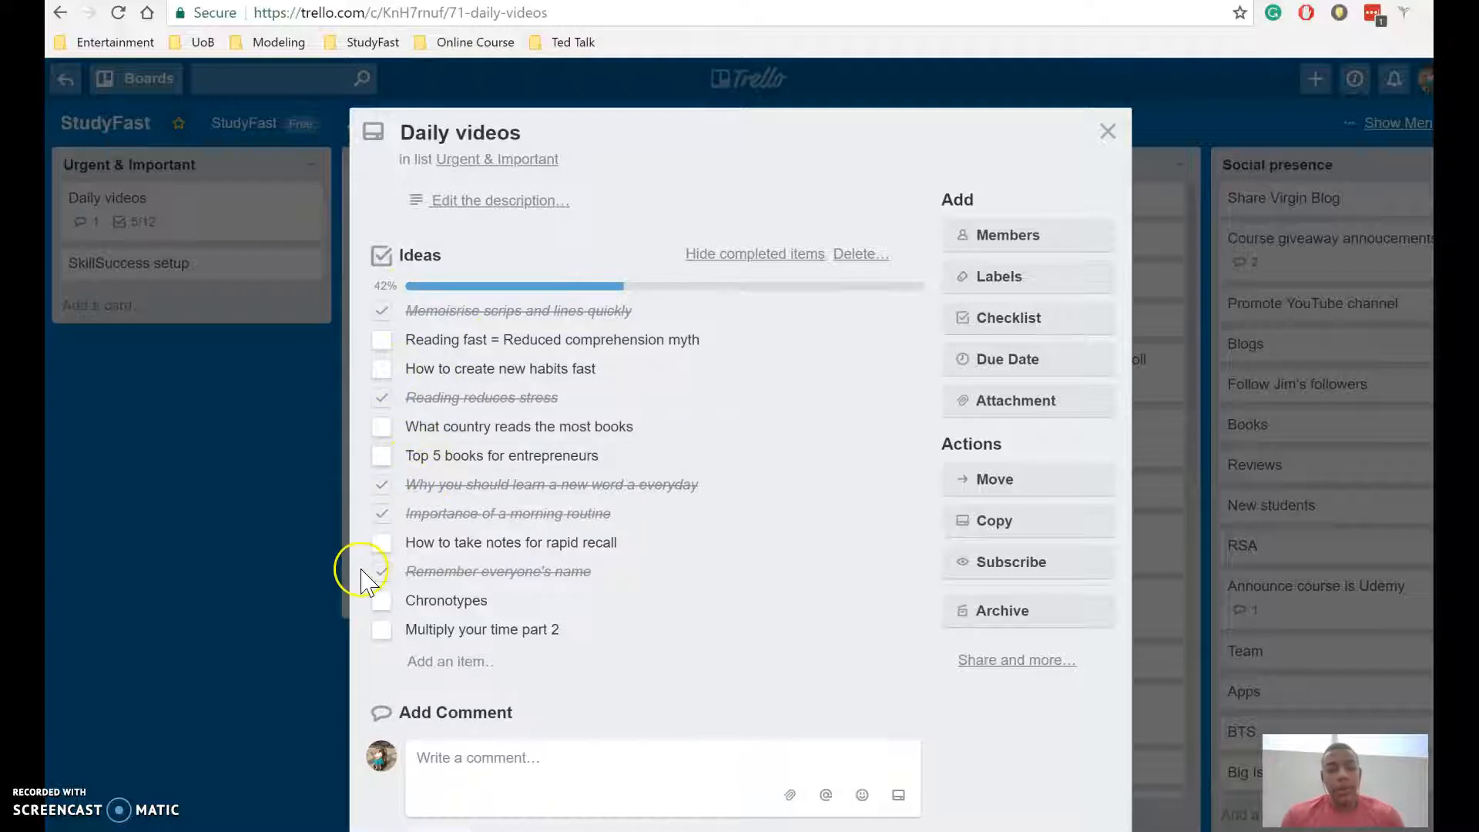
left_click(382, 629)
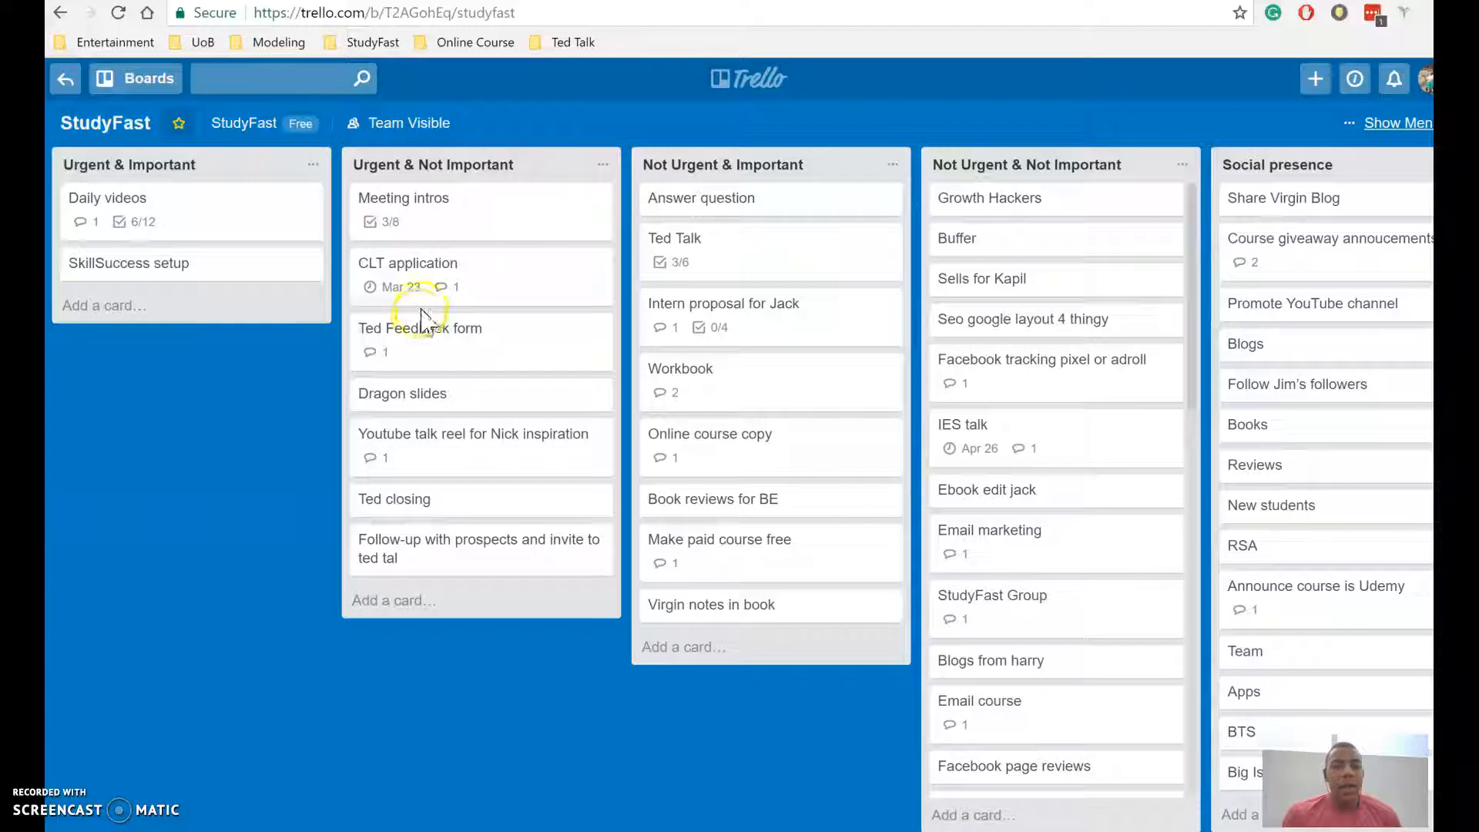
mouse_move(441, 287)
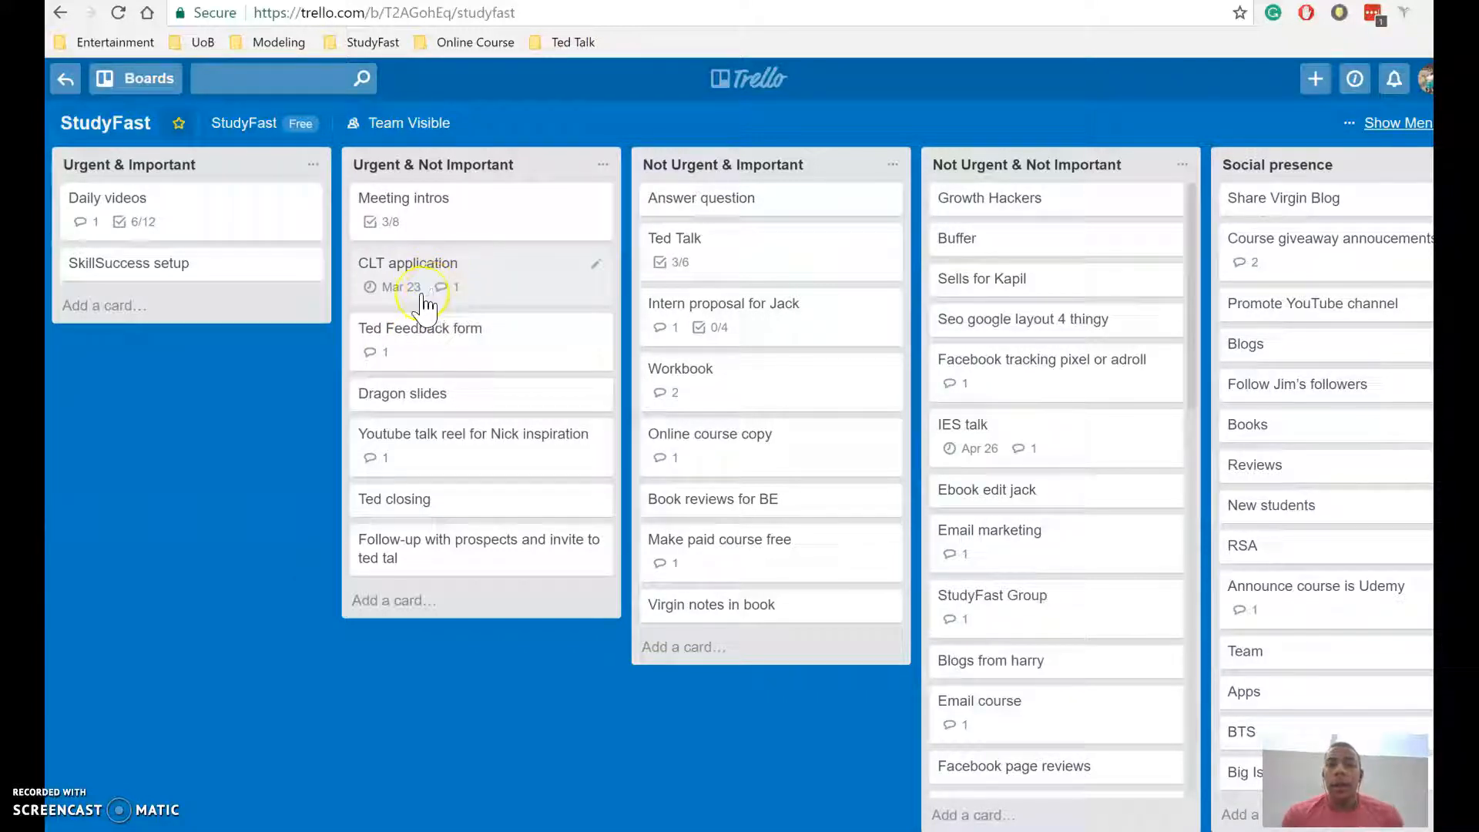
mouse_move(394, 287)
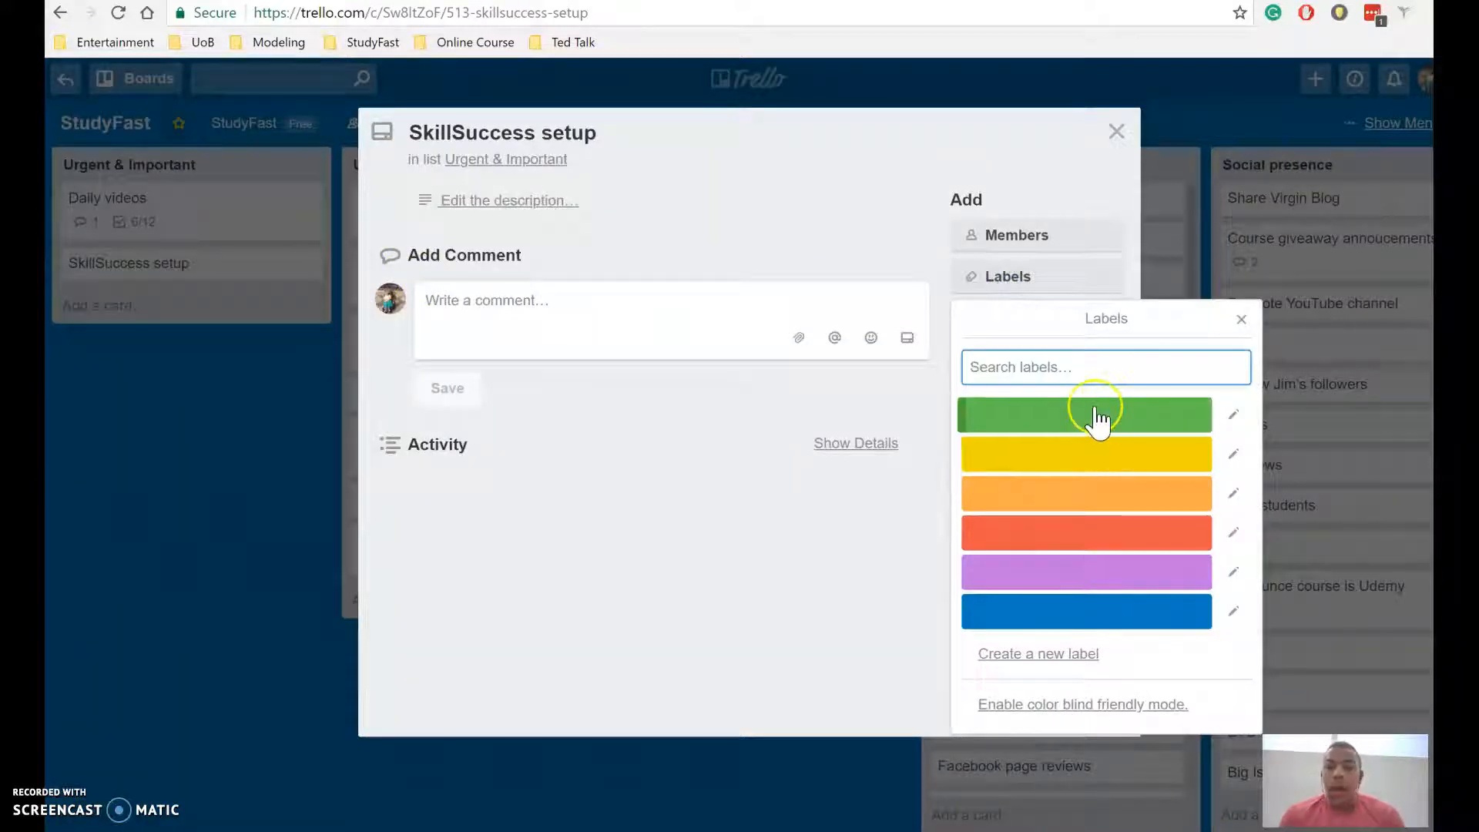
Add a green label to SkillSuccess setup, then view the CLT application card.
left_click(1085, 414)
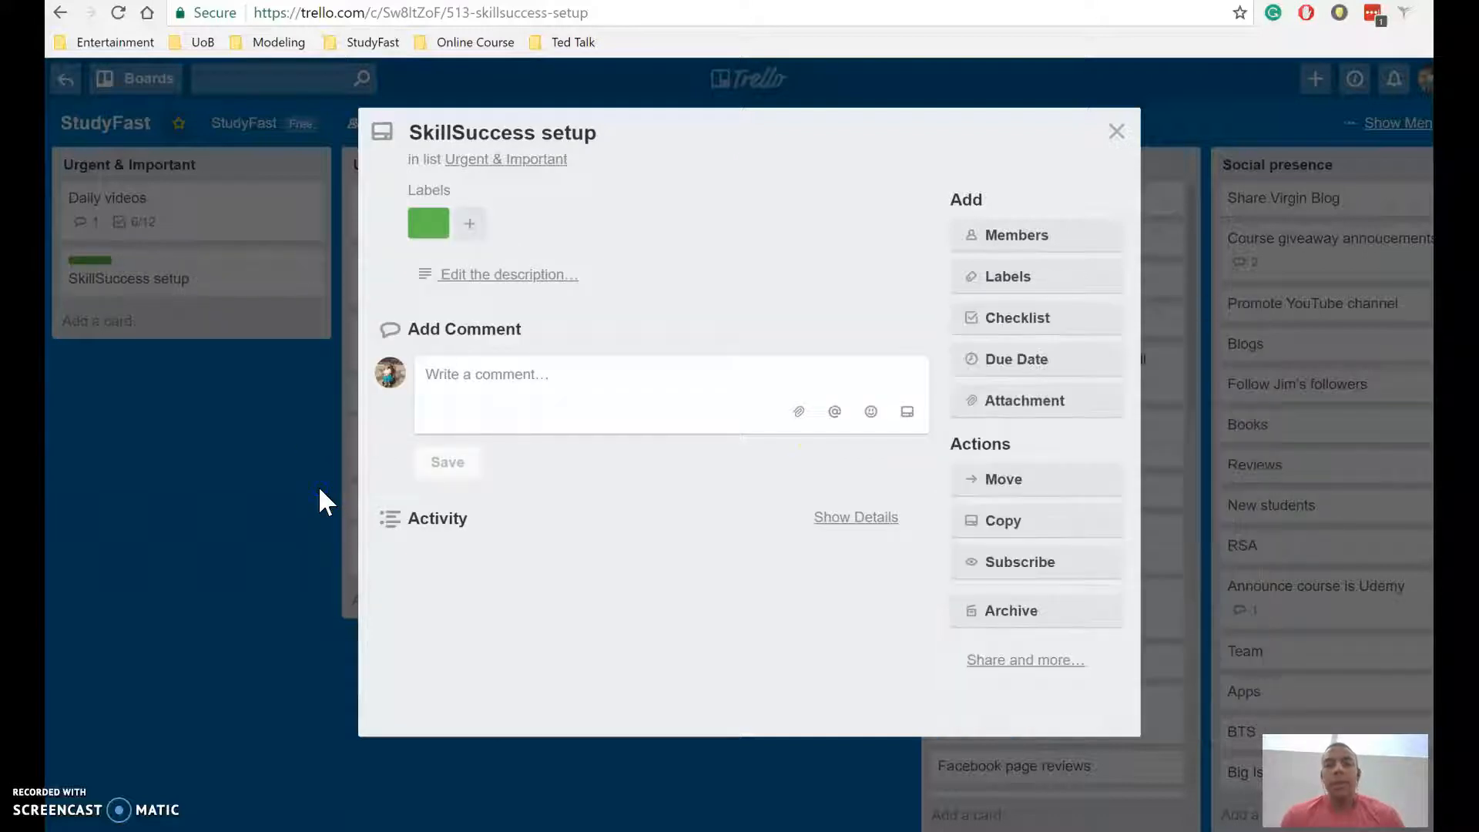
left_click(1116, 131)
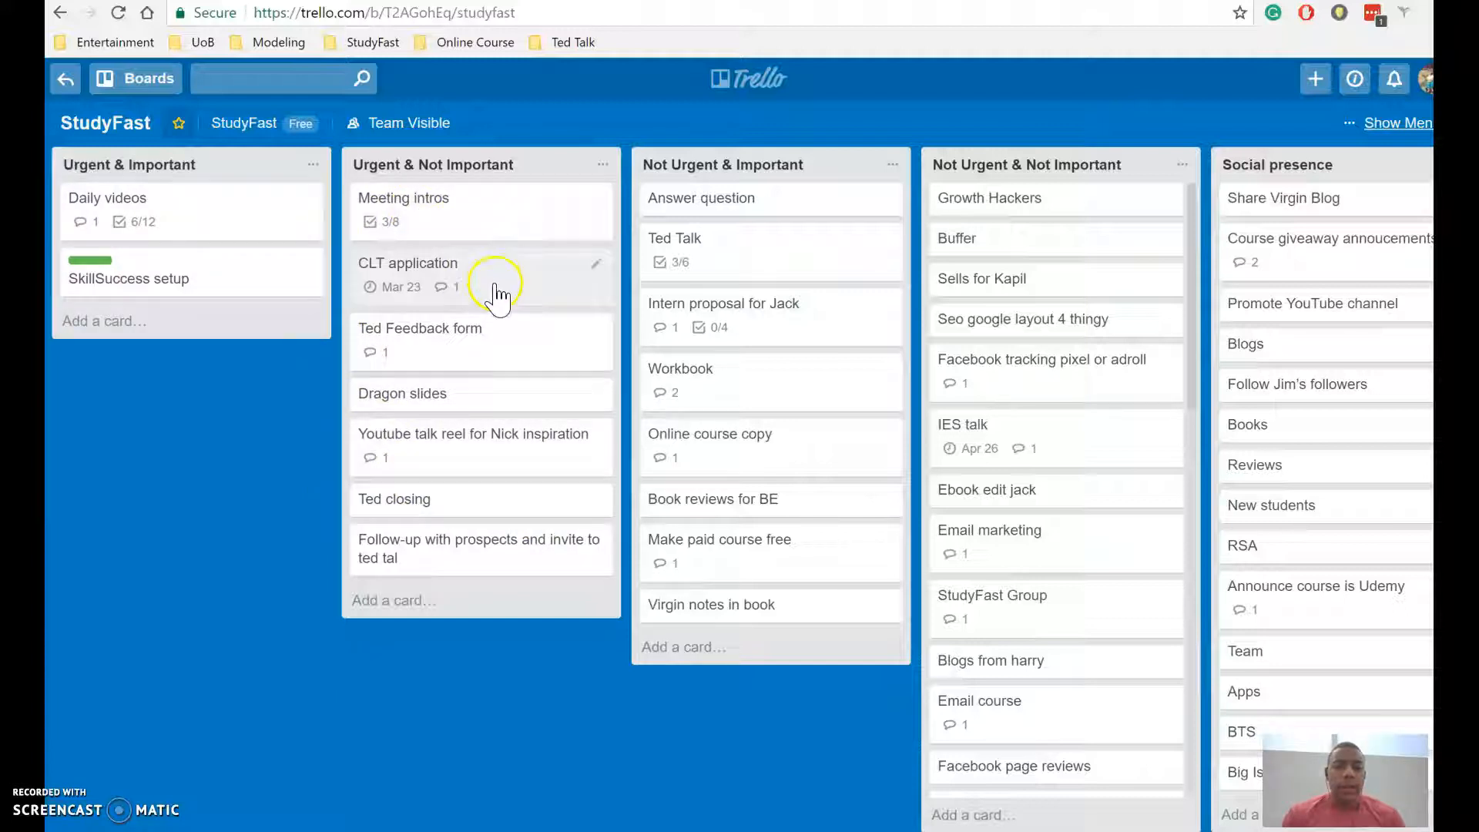
left_click(407, 264)
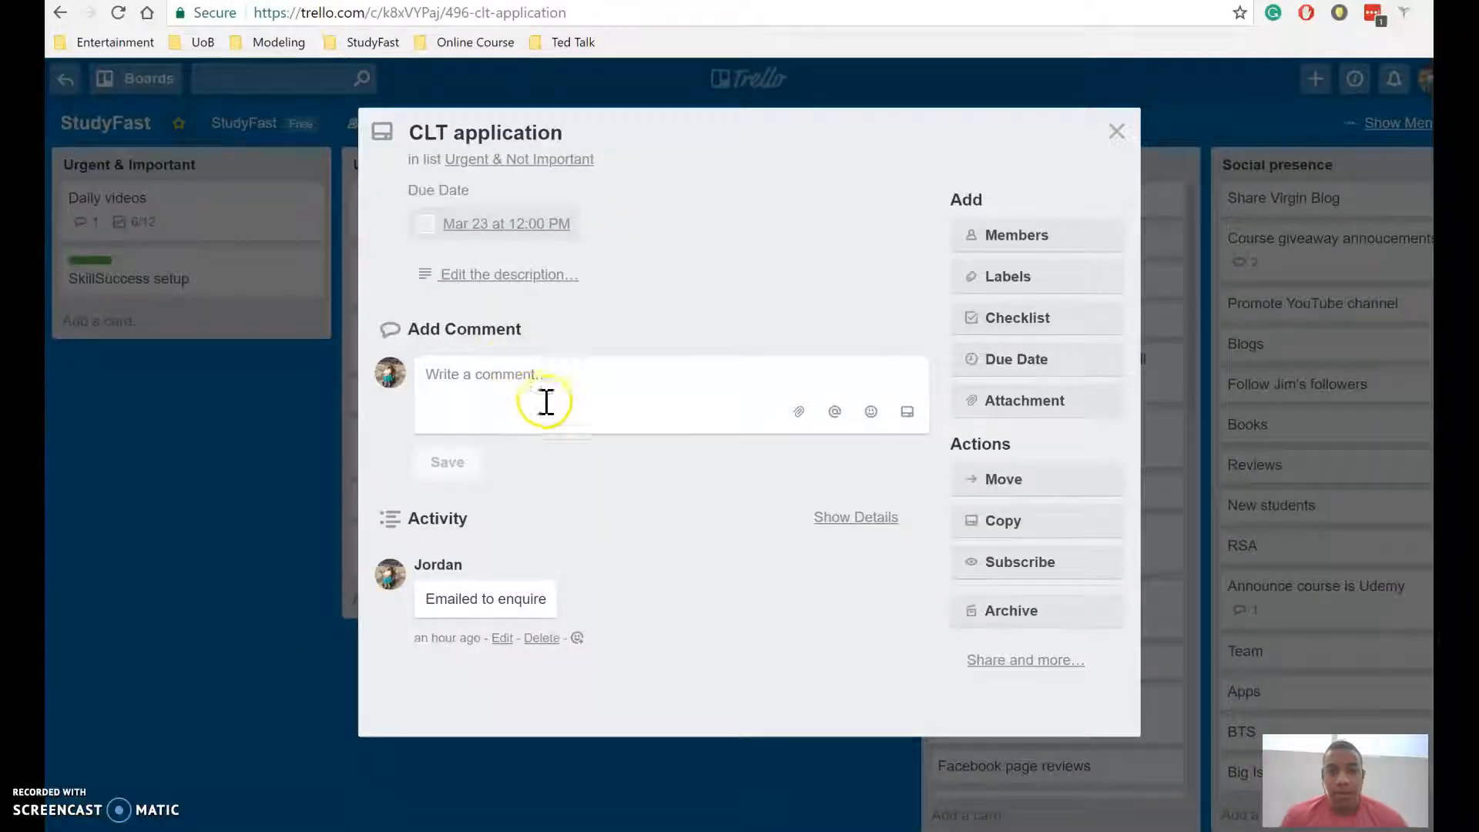
mouse_move(514, 604)
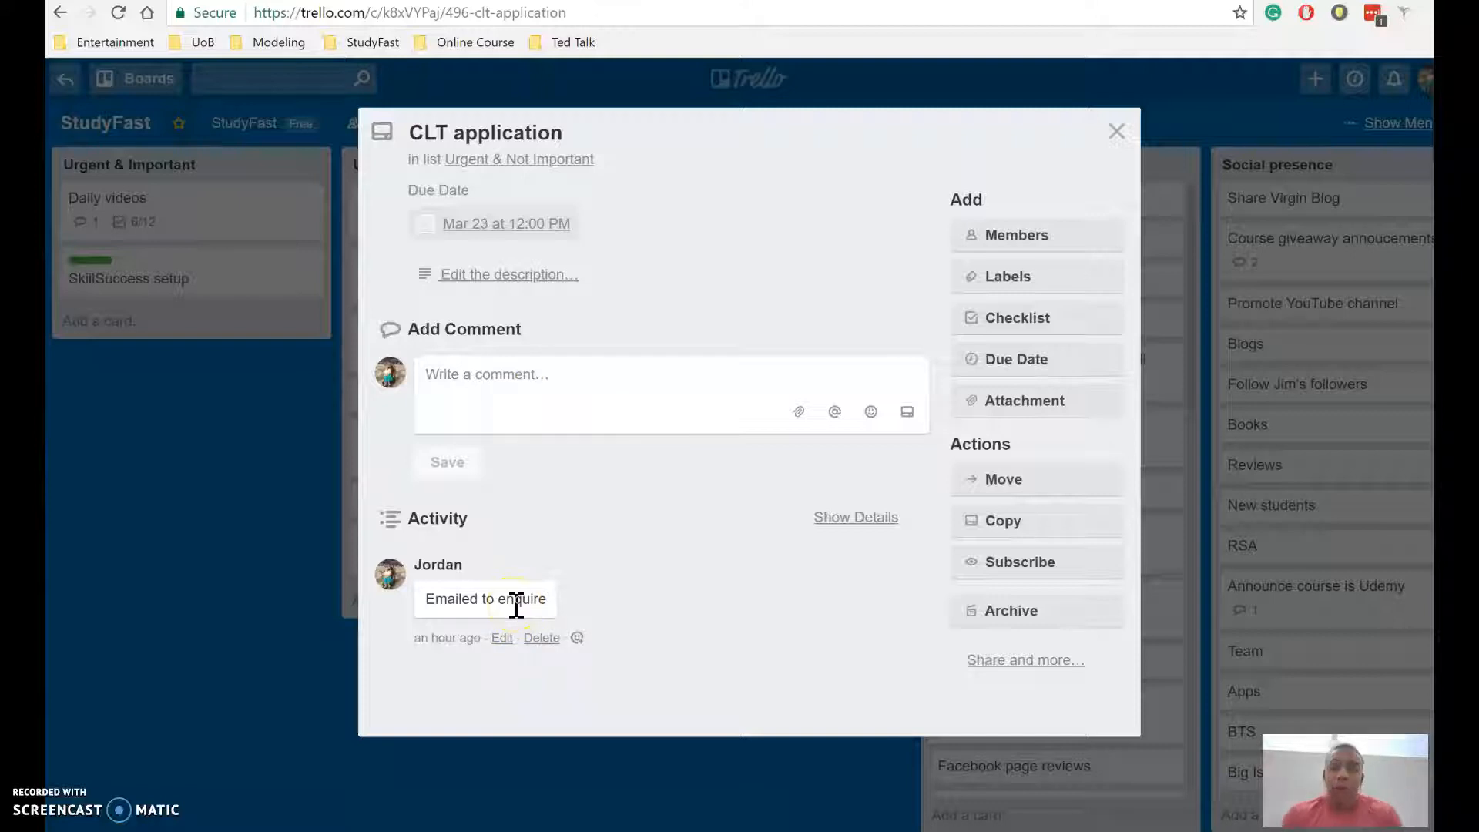
mouse_move(271, 575)
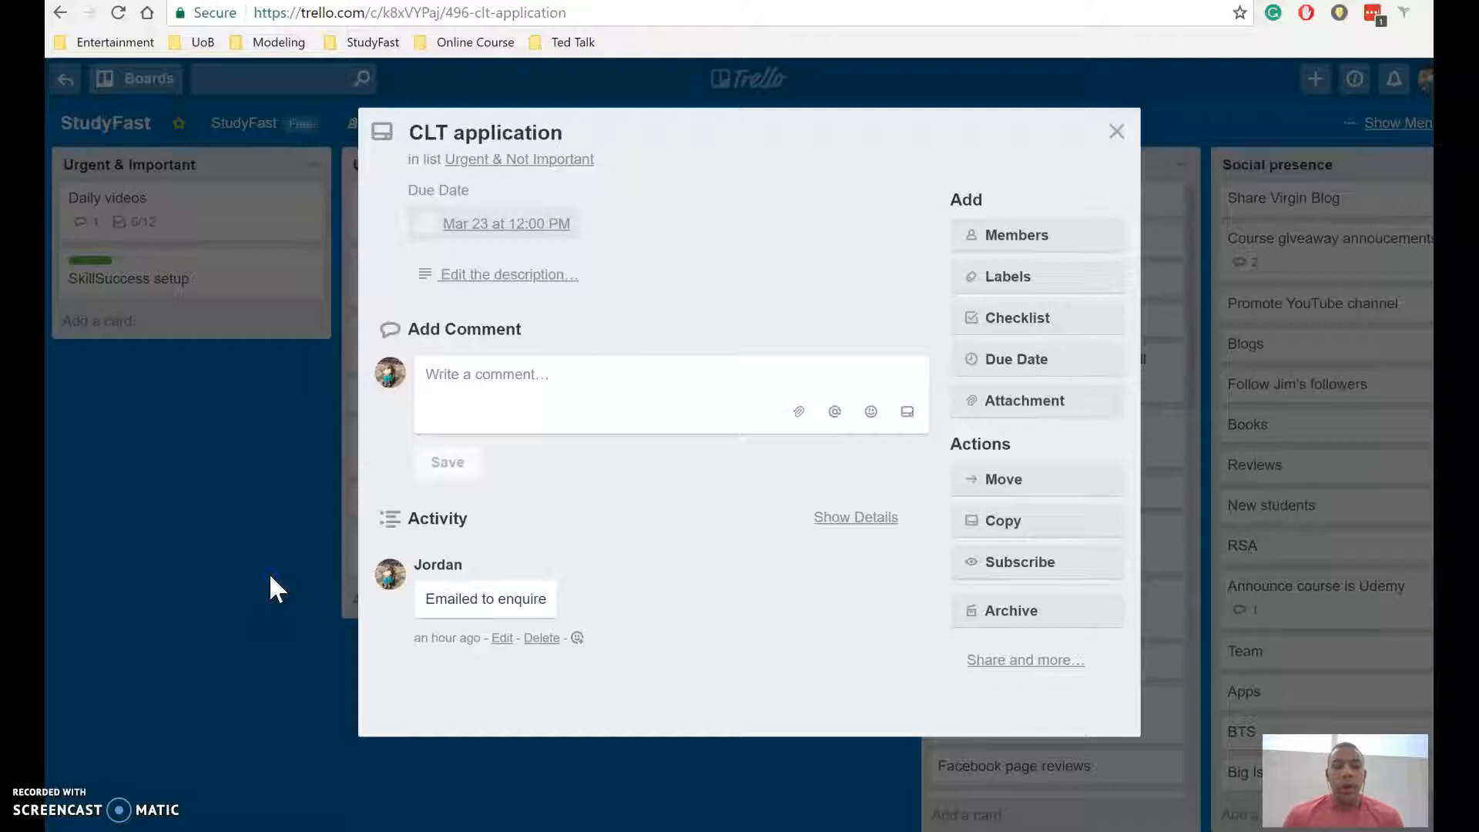
Close the CLT application card to return to the StudyFast board.
left_click(1116, 131)
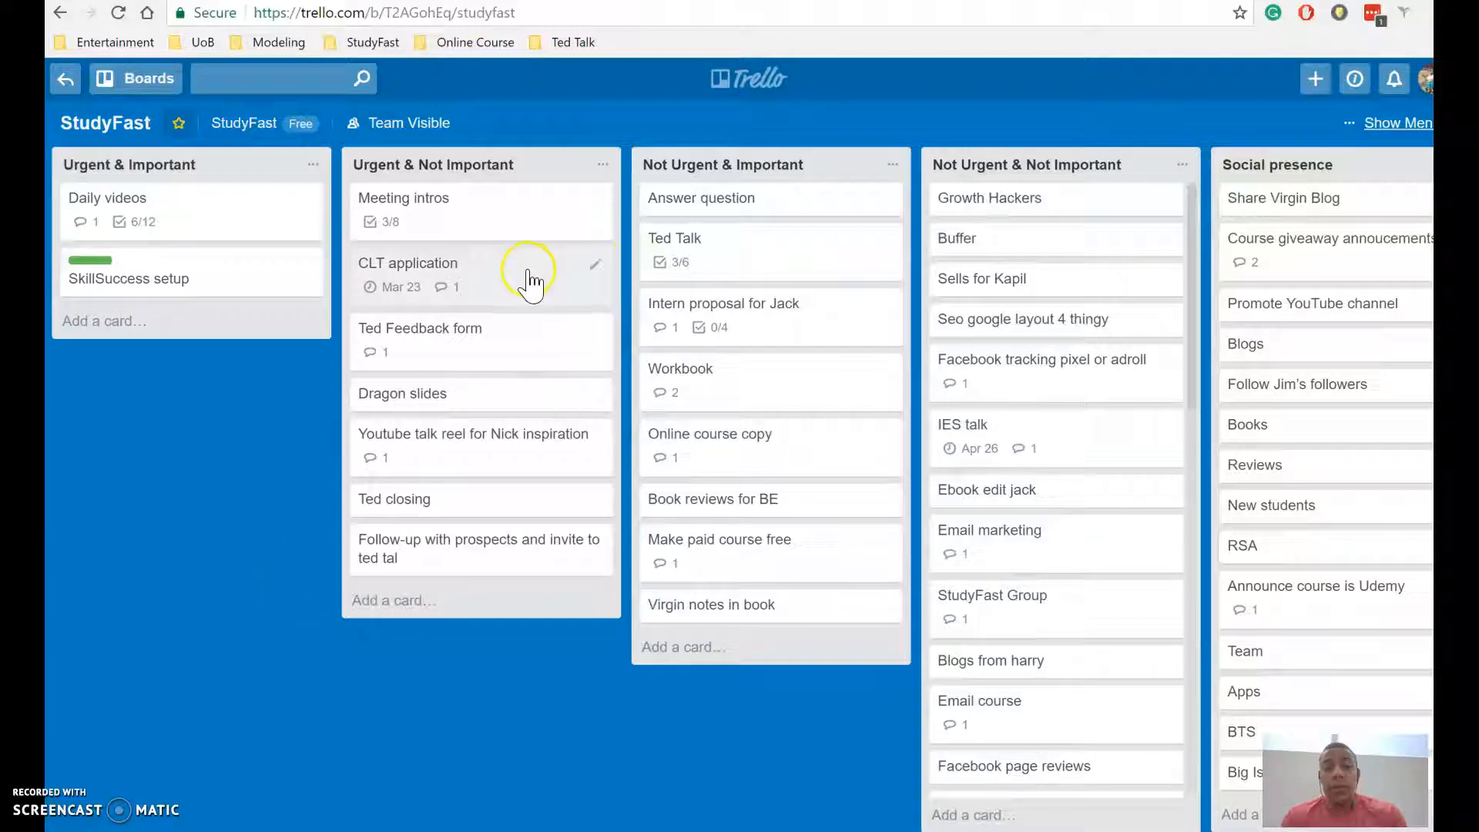
mouse_move(420, 400)
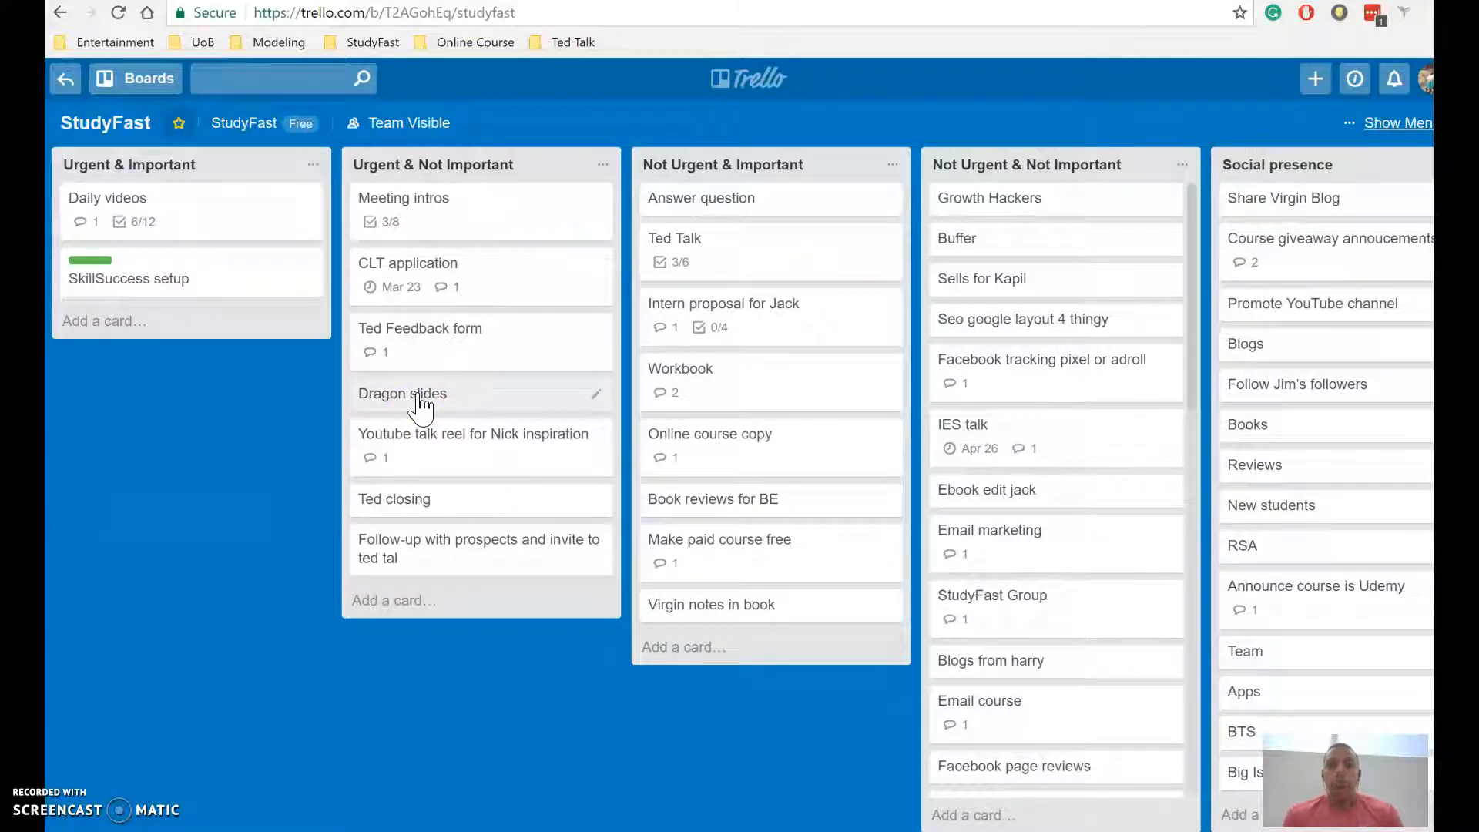
mouse_move(426, 538)
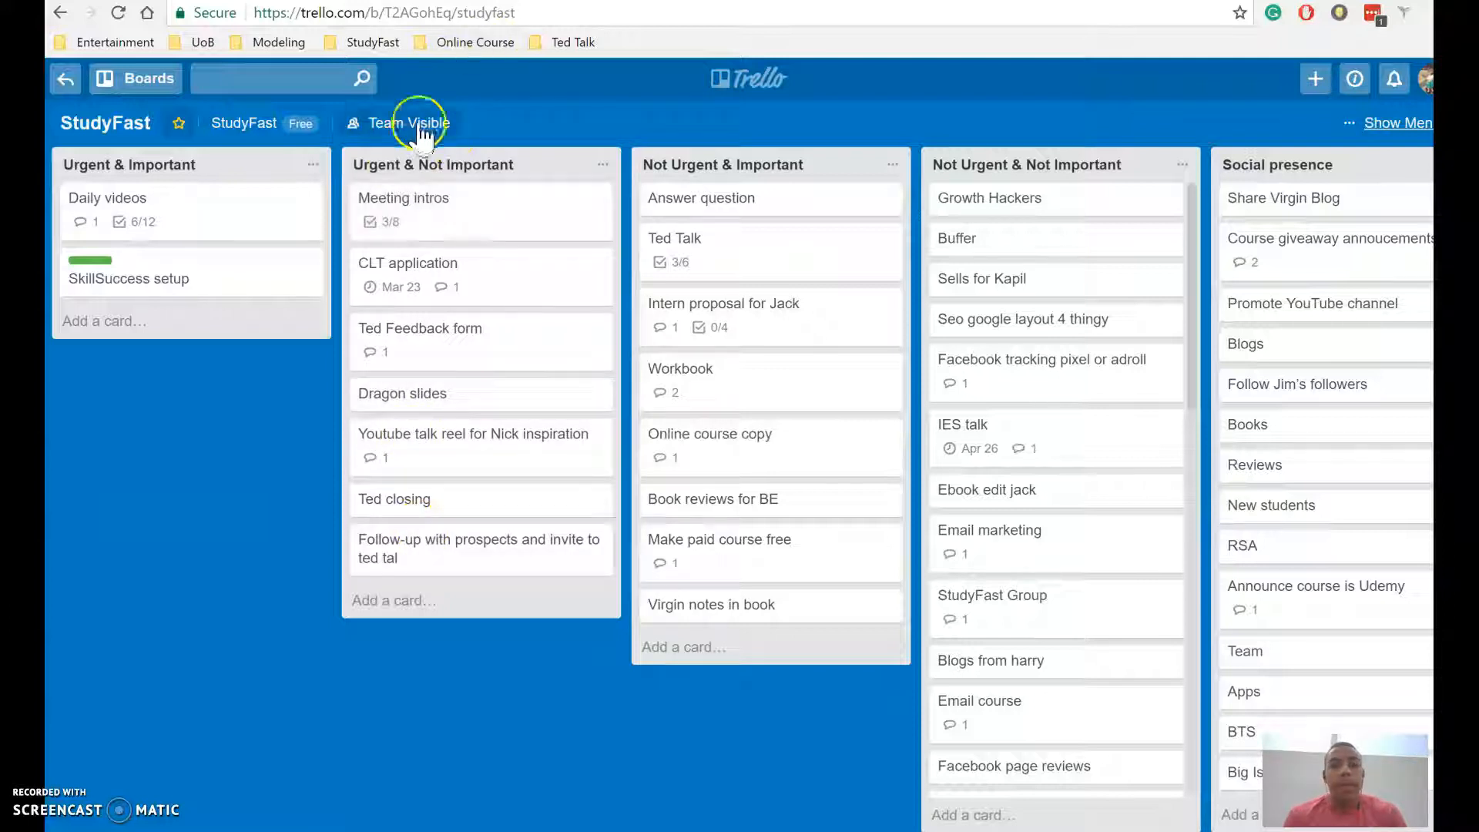
mouse_move(359, 312)
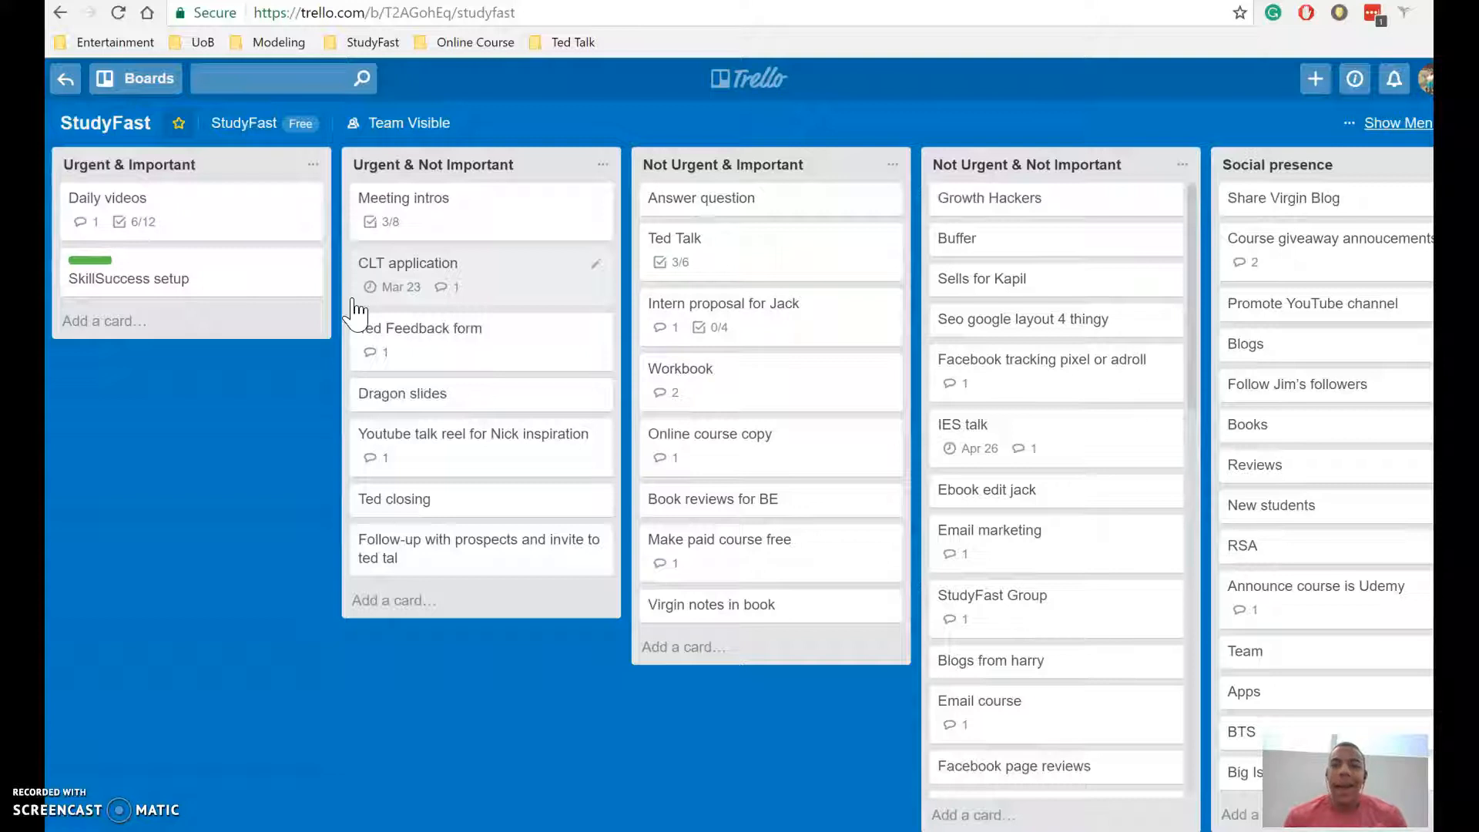
mouse_move(534, 476)
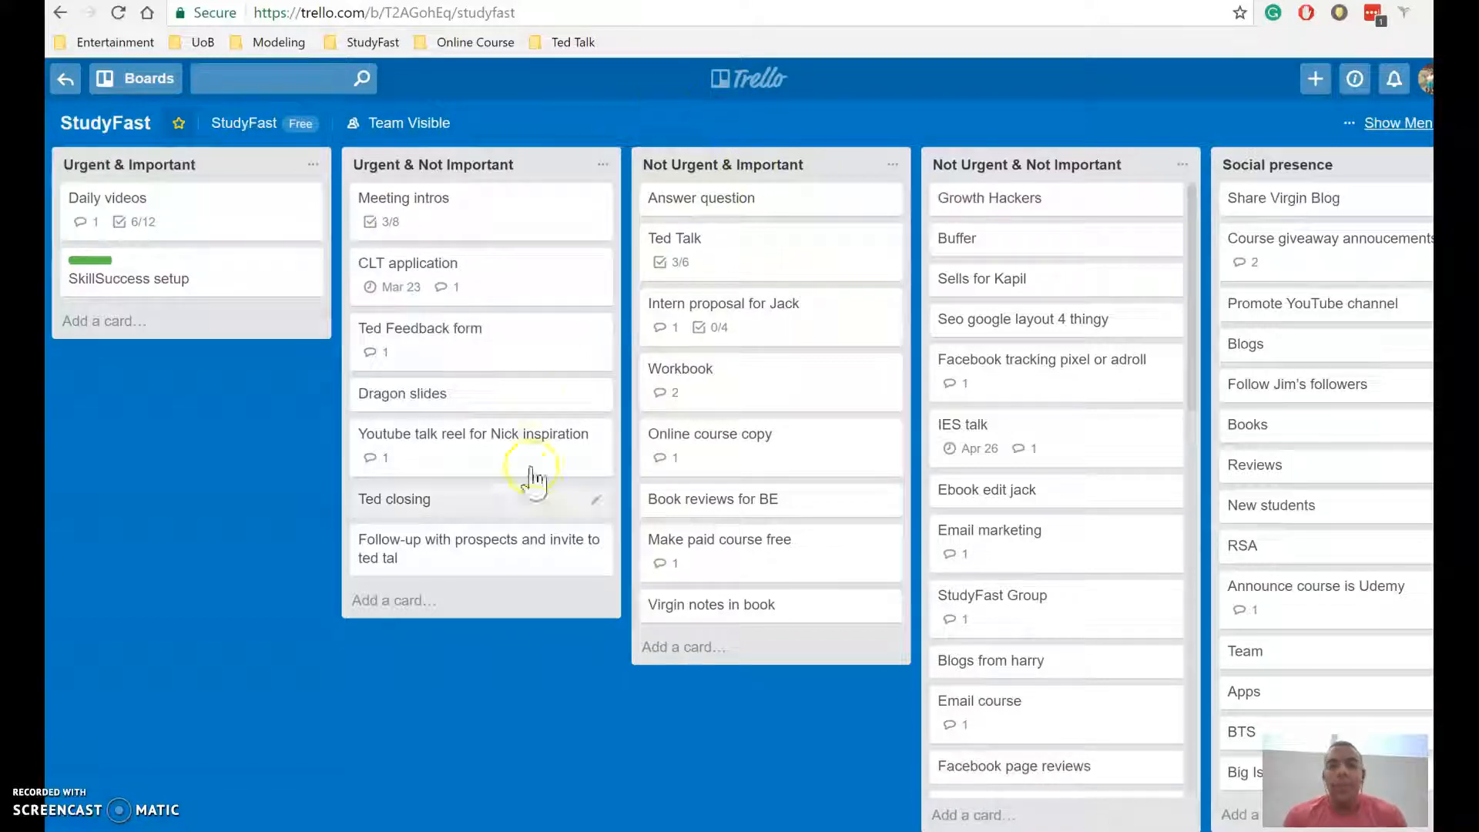
mouse_move(396, 337)
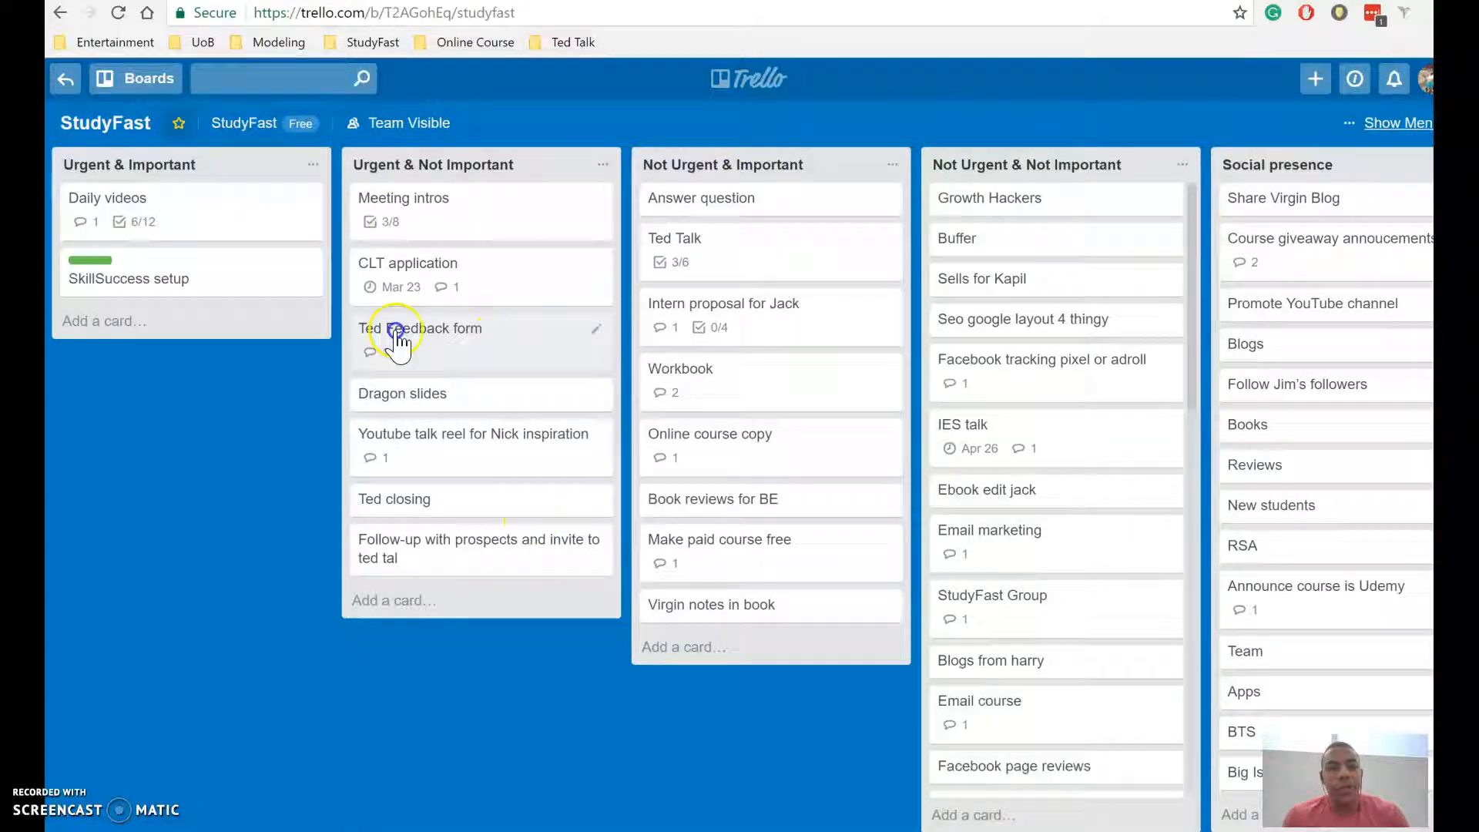